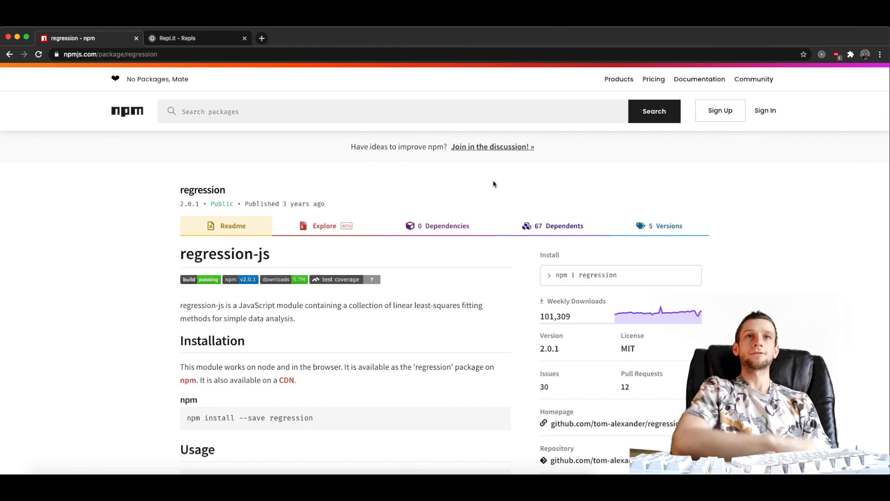
{"action": "mouse_move", "coordinate": [295, 184]}
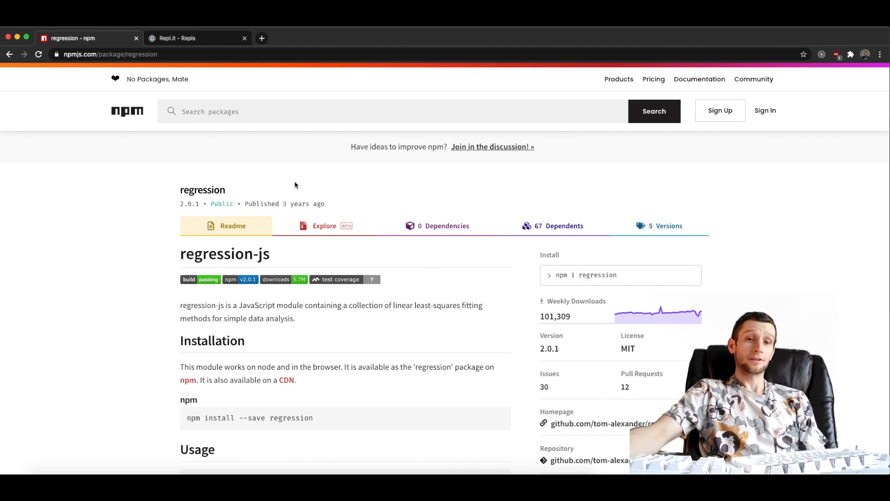
{"action": "mouse_move", "coordinate": [306, 213]}
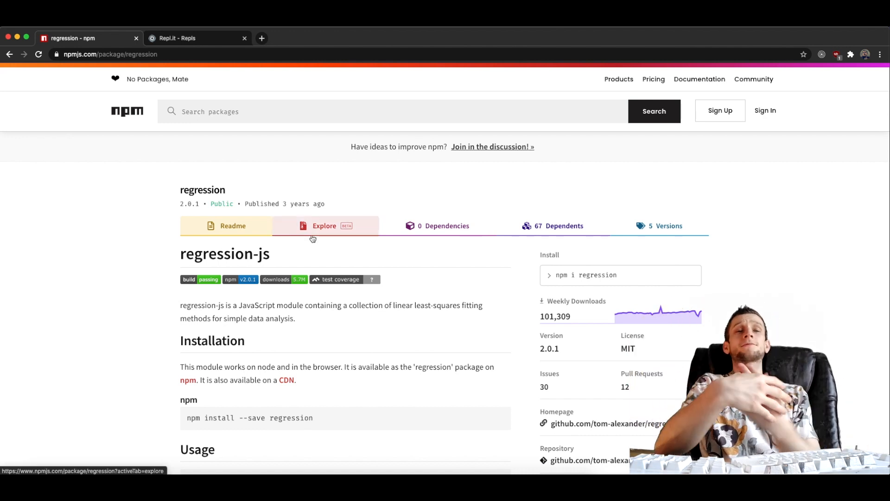
Step: Review the regression docs example, highlighting gradient, the linear call, equation, yIntercept and string
{"action": "scroll", "scroll_direction": "down", "scroll_amount": 3}
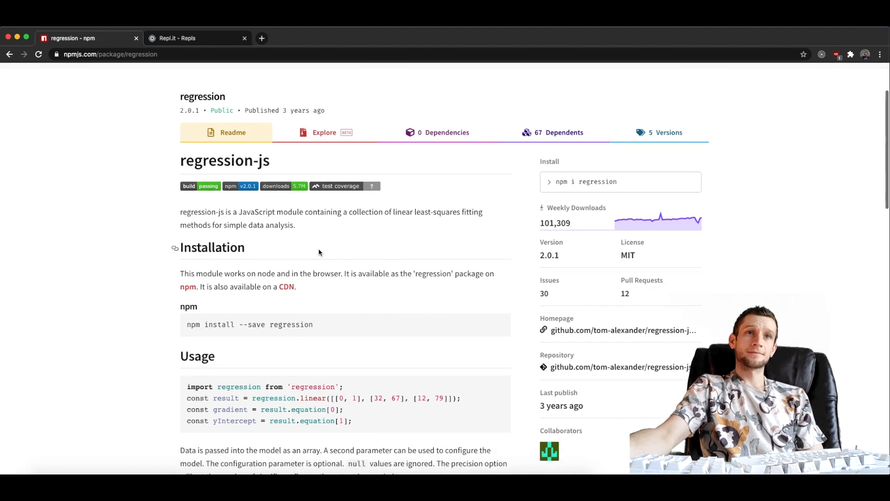
{"action": "scroll", "scroll_direction": "down", "scroll_amount": 3}
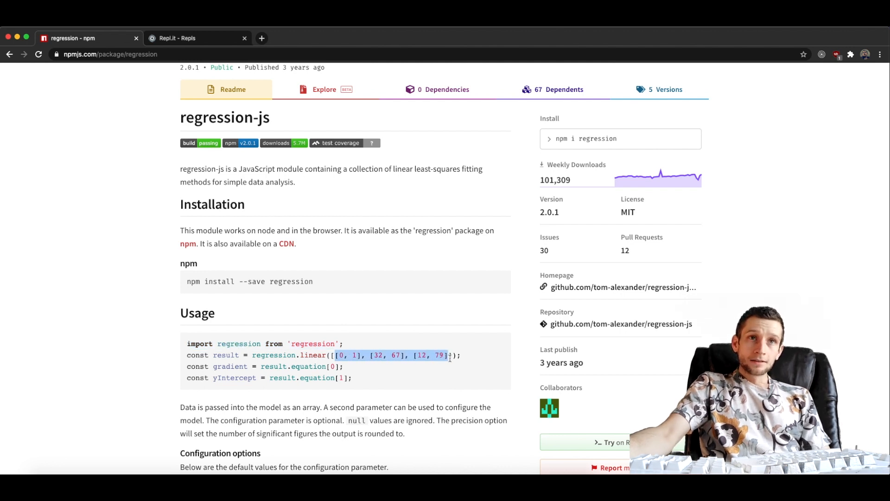
{"action": "mouse_move", "coordinate": [385, 361]}
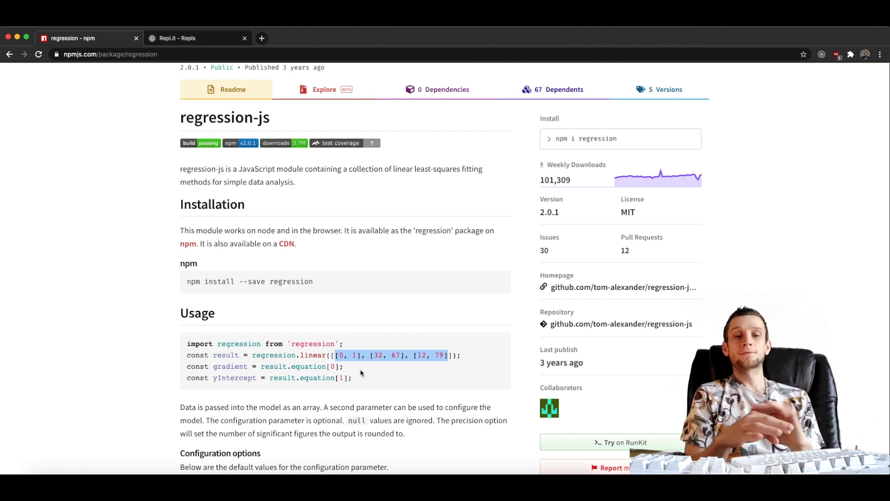
{"action": "double_click", "coordinate": [230, 366]}
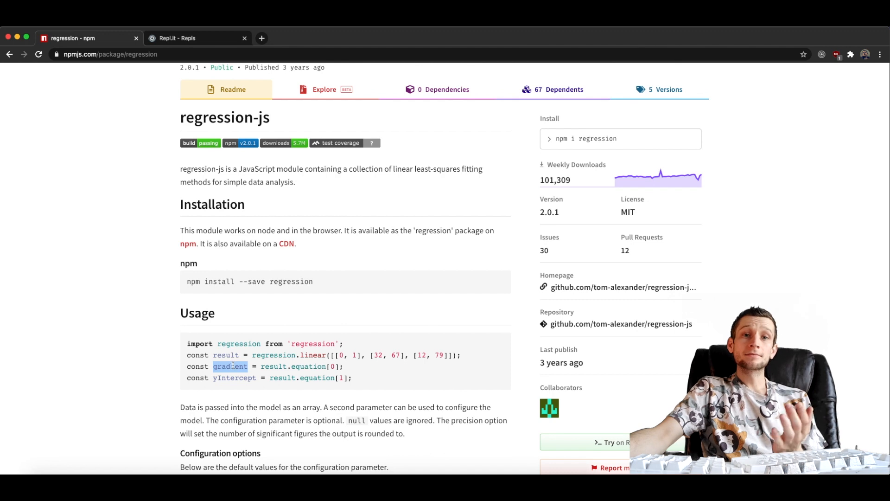
{"action": "double_click", "coordinate": [311, 355]}
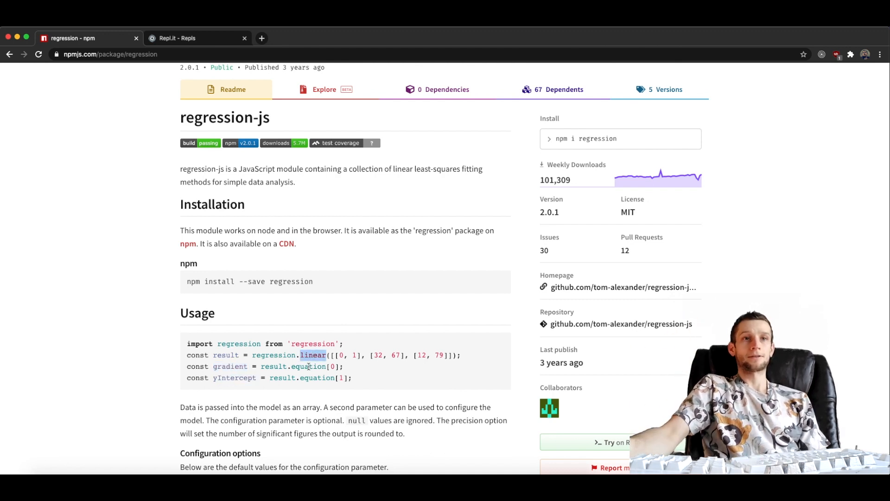
{"action": "scroll", "scroll_direction": "down", "scroll_amount": 3}
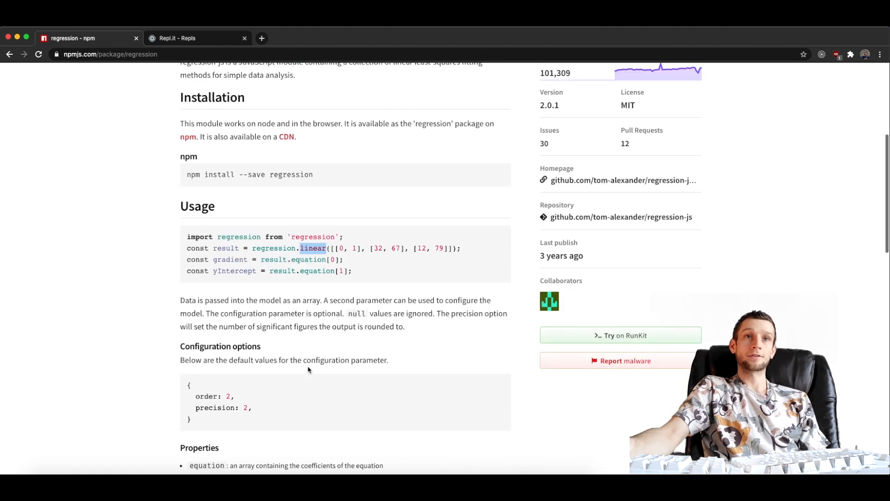
{"action": "scroll", "scroll_direction": "down", "scroll_amount": 3}
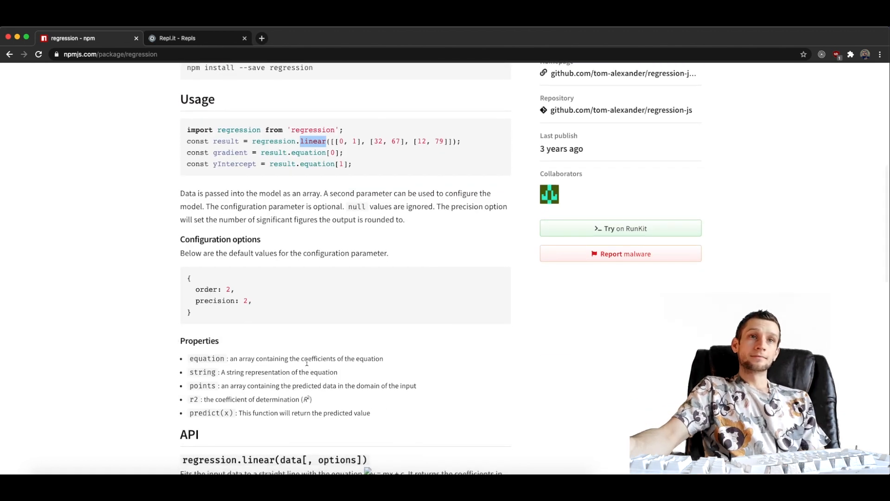
{"action": "scroll", "scroll_direction": "down", "scroll_amount": 3}
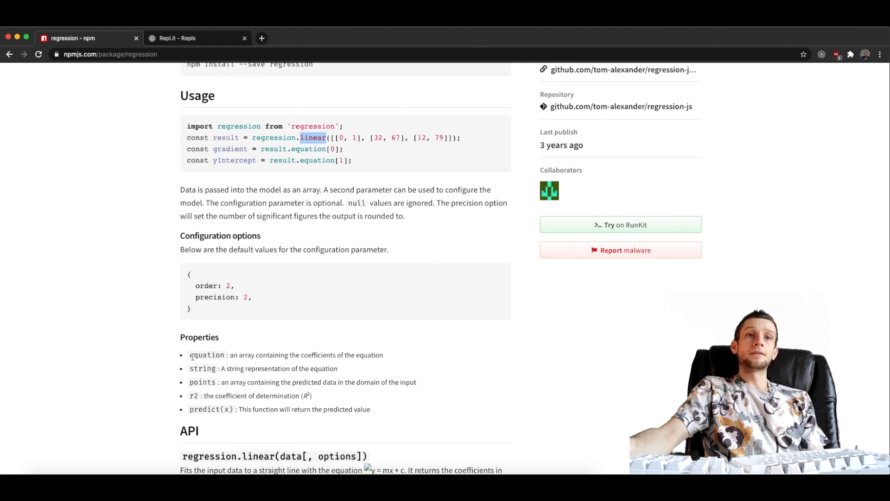
{"action": "double_click", "coordinate": [206, 355]}
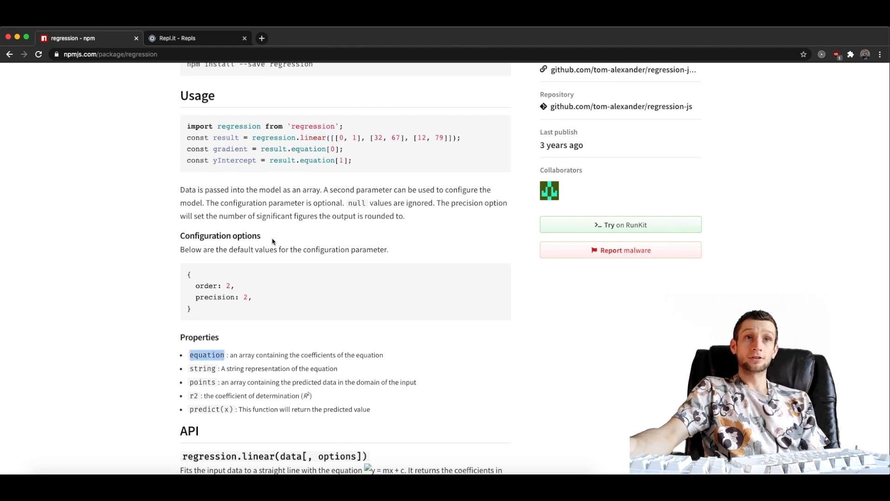
{"action": "double_click", "coordinate": [233, 160]}
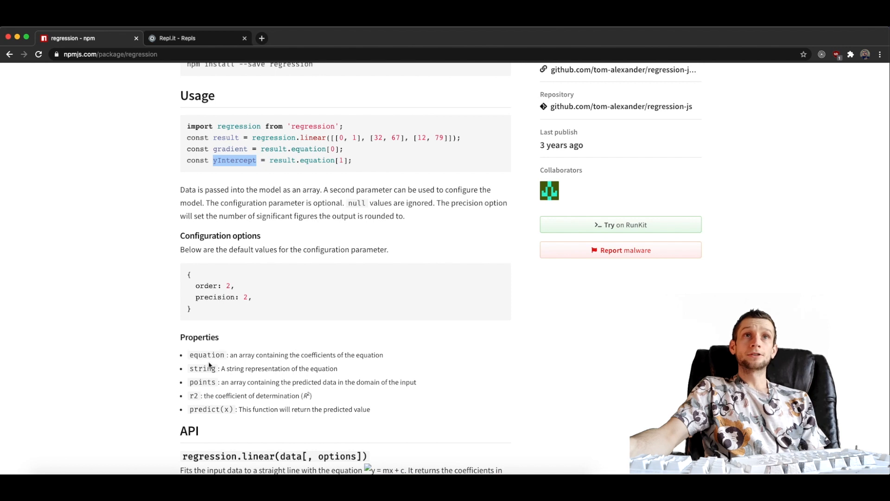
{"action": "double_click", "coordinate": [202, 367]}
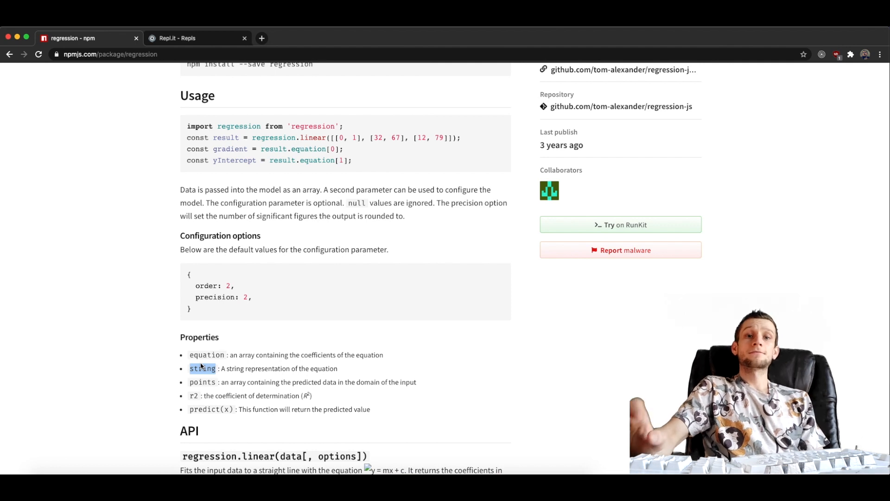
Step: Highlight the data values 67 and 32 and the exponential fitting function in the docs
{"action": "double_click", "coordinate": [202, 382]}
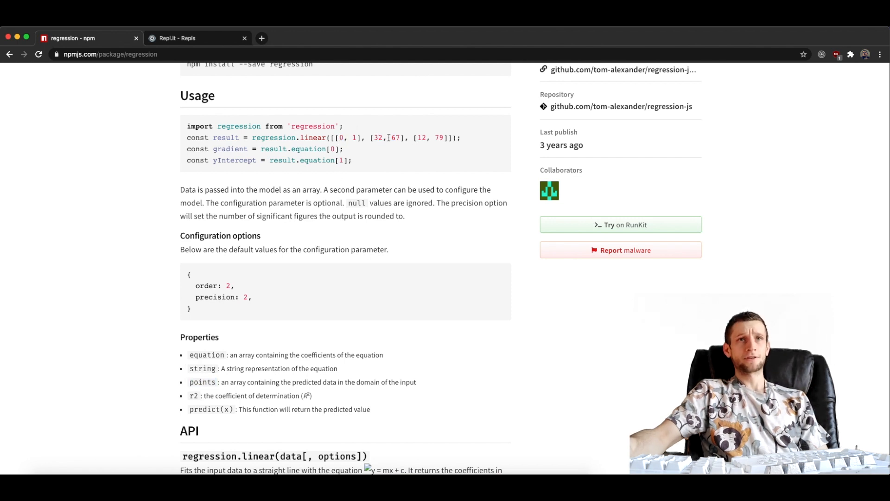
{"action": "double_click", "coordinate": [395, 137]}
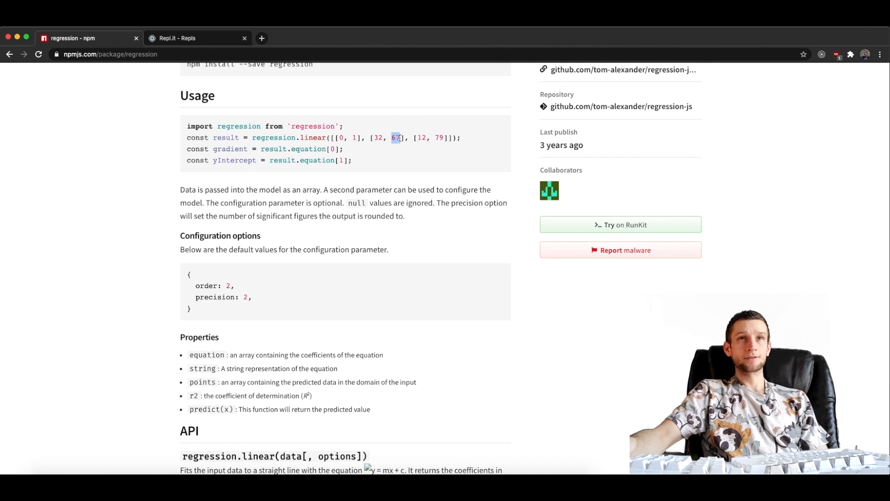
{"action": "mouse_move", "coordinate": [365, 315]}
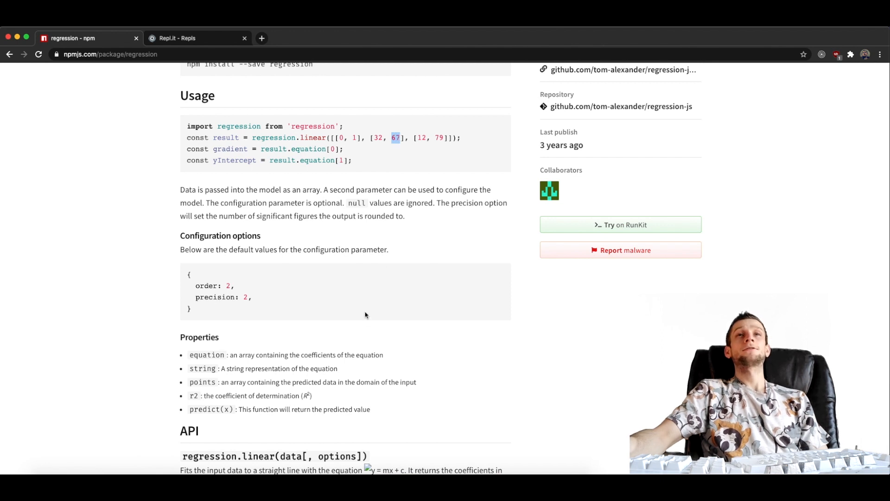
{"action": "double_click", "coordinate": [194, 395]}
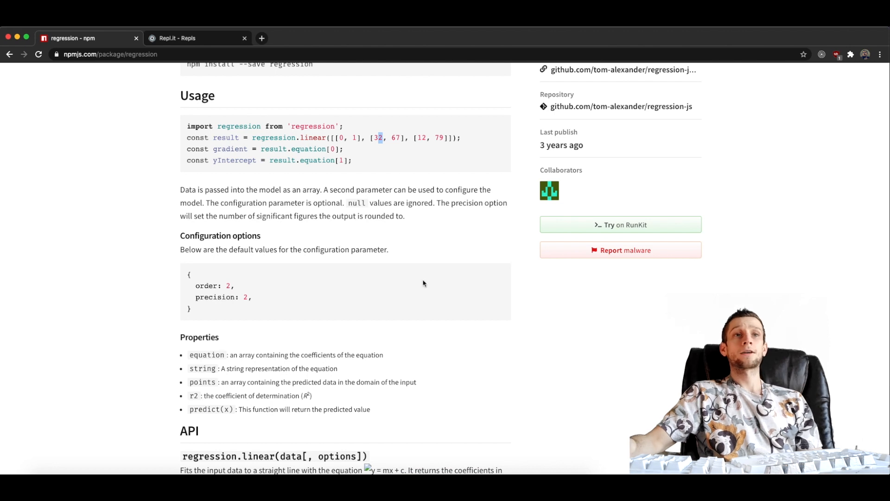
{"action": "mouse_move", "coordinate": [308, 371]}
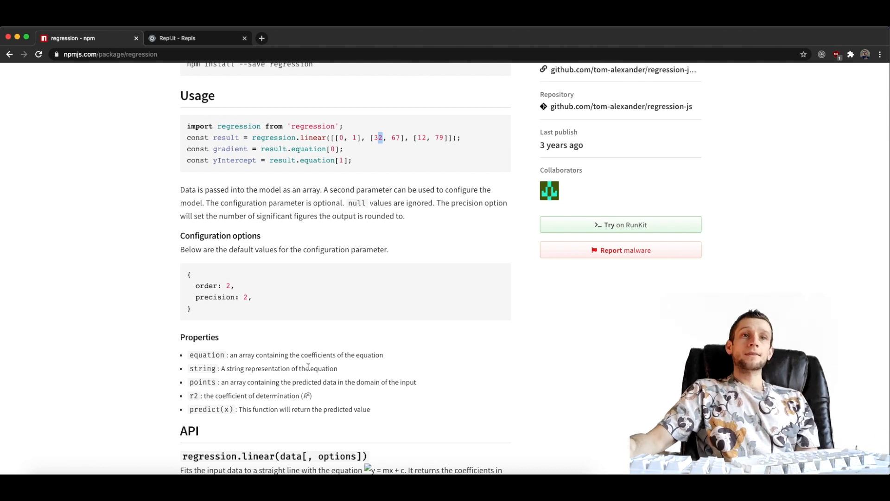
{"action": "scroll", "scroll_direction": "down", "scroll_amount": 3}
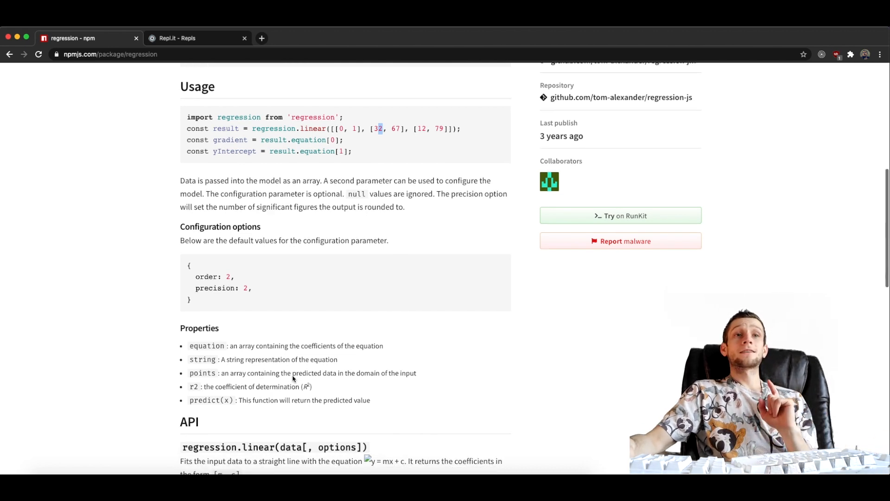
{"action": "scroll", "scroll_direction": "down", "scroll_amount": 3}
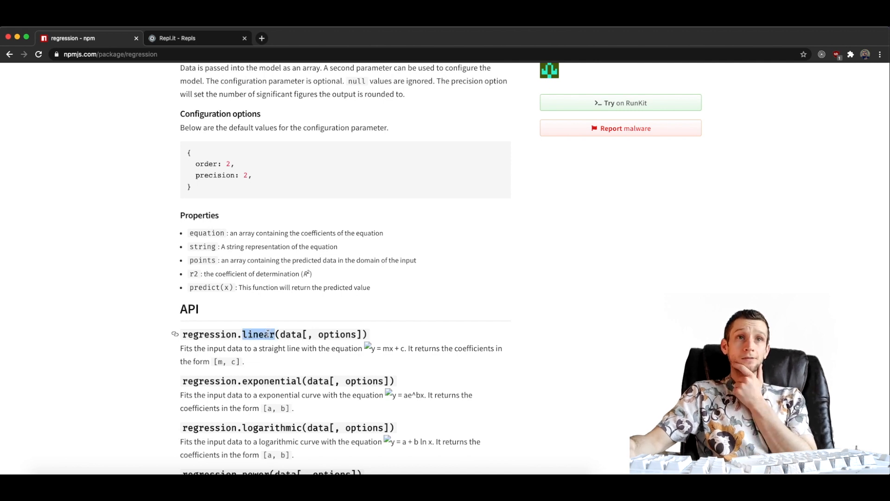
{"action": "scroll", "scroll_direction": "down", "scroll_amount": 3}
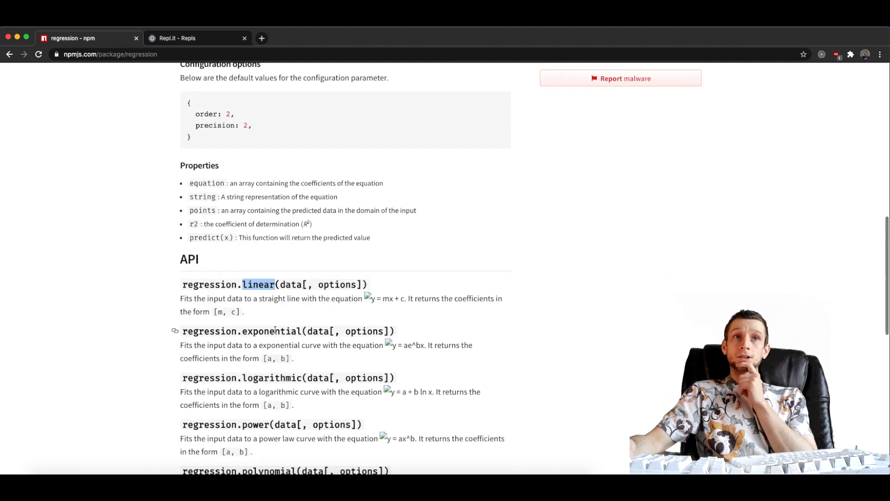
{"action": "double_click", "coordinate": [271, 331]}
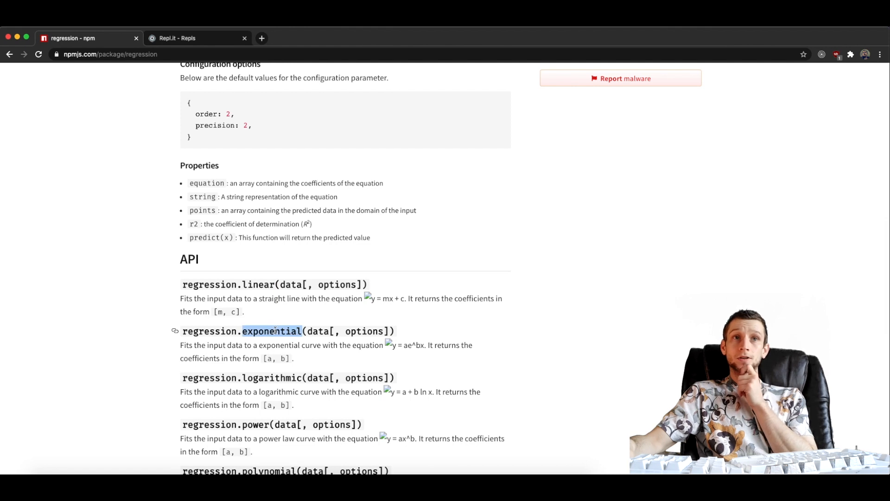
{"action": "scroll", "scroll_direction": "down", "scroll_amount": 3}
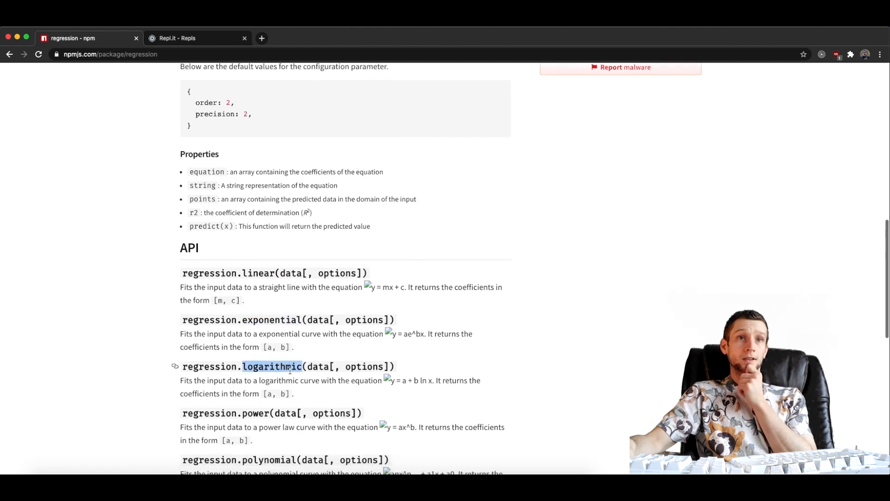
{"action": "scroll", "scroll_direction": "down", "scroll_amount": 3}
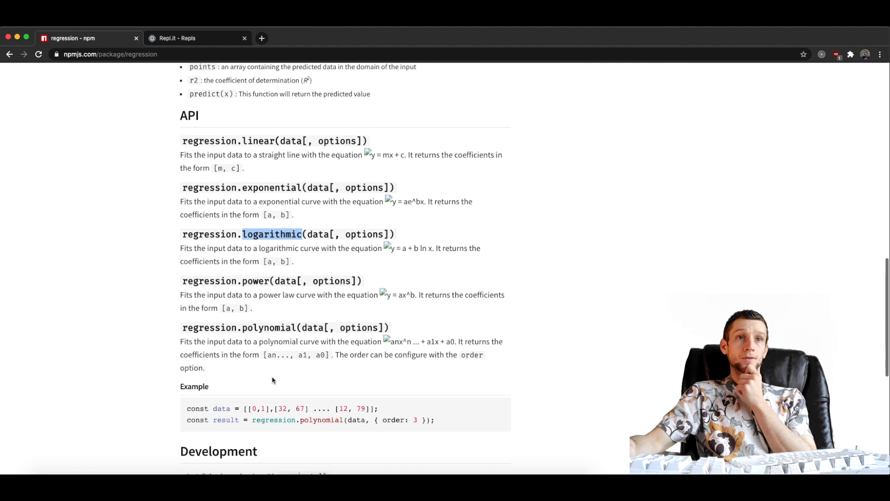
{"action": "scroll", "scroll_direction": "up", "scroll_amount": 3}
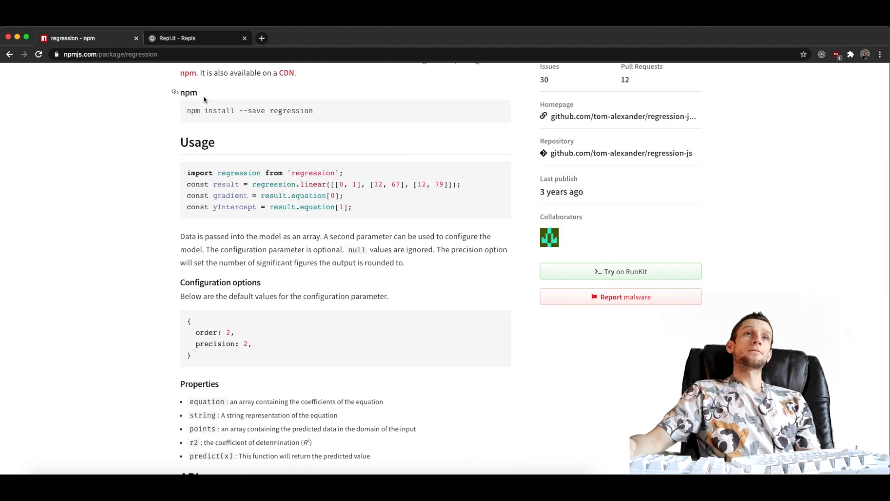
Step: Create a Node.js repl named regression-video
{"action": "left_click", "coordinate": [195, 38]}
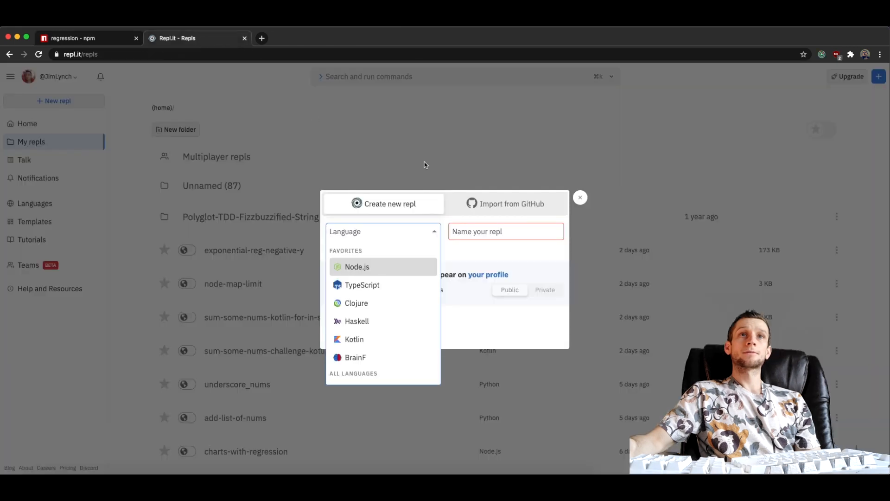
{"action": "type", "text": "re"}
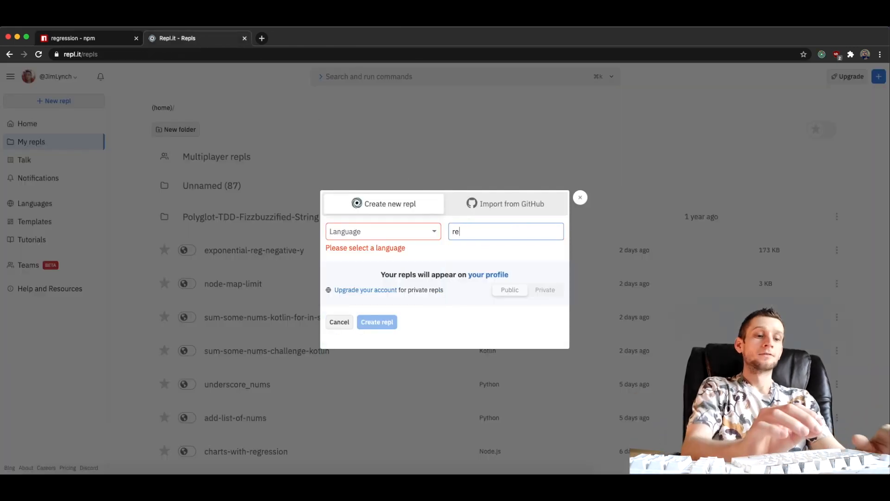
{"action": "type", "text": "gression"}
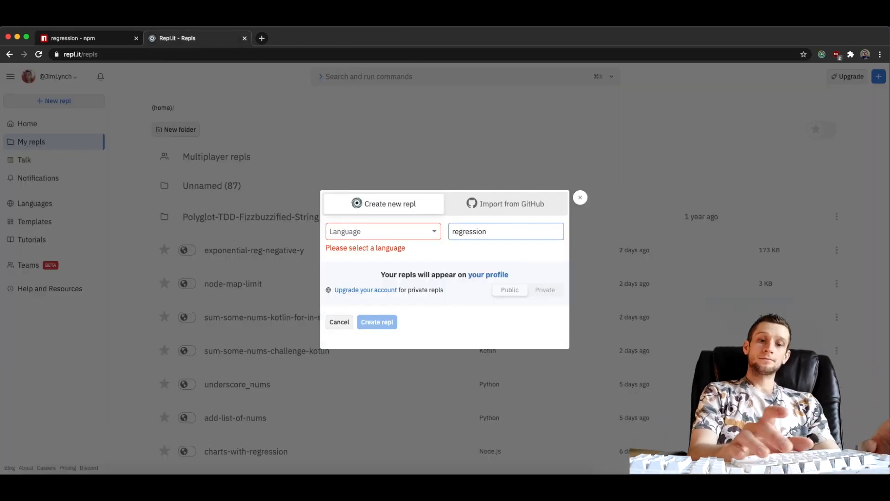
{"action": "type", "text": "-video"}
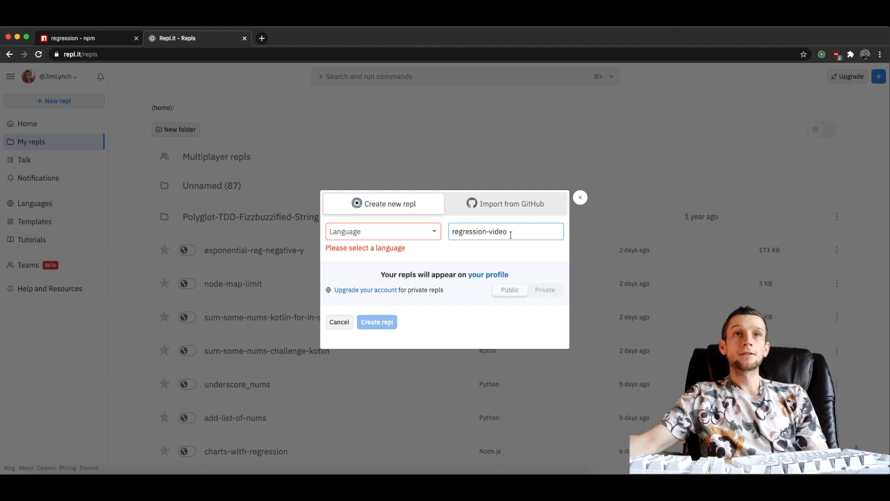
{"action": "left_click", "coordinate": [382, 231]}
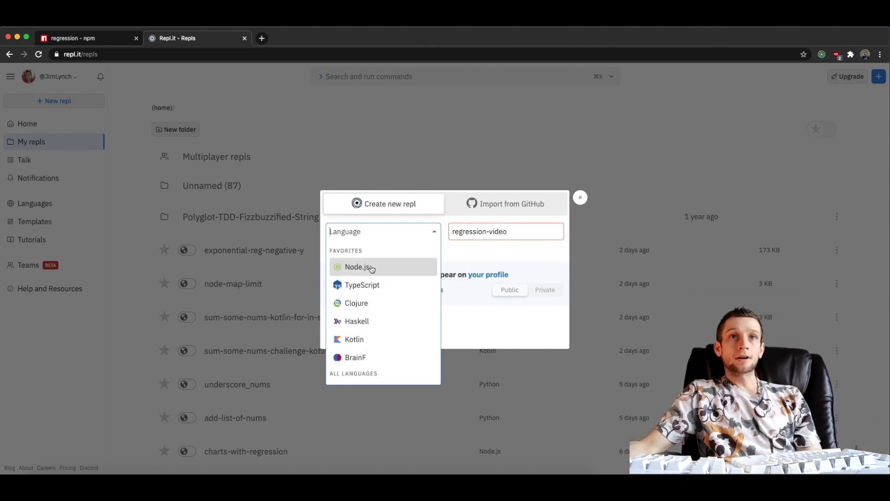
{"action": "left_click", "coordinate": [358, 267]}
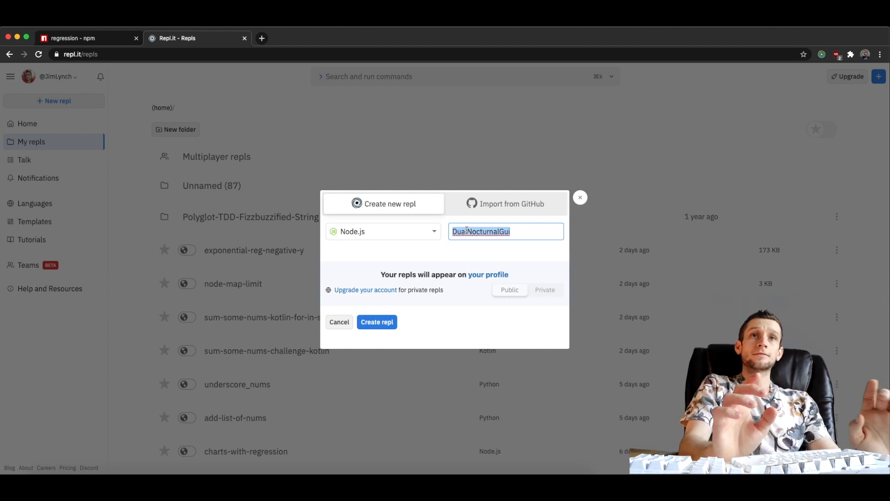
{"action": "type", "text": "regression-video"}
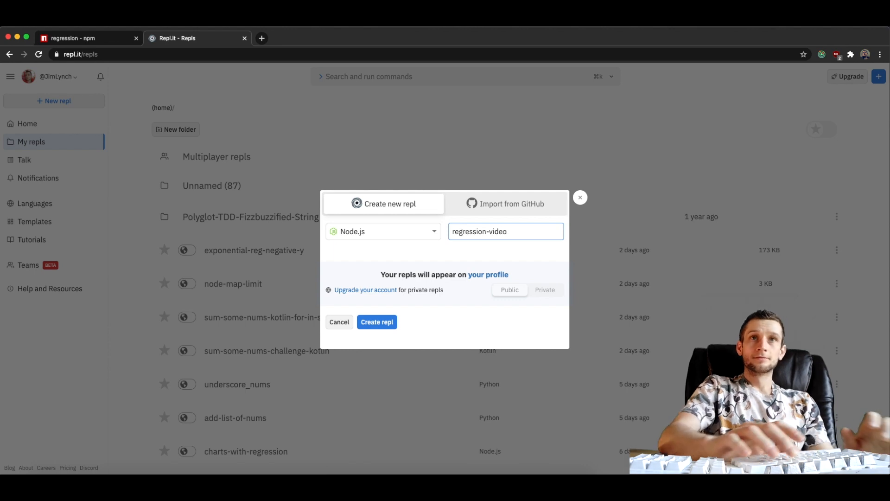
{"action": "left_click", "coordinate": [376, 321]}
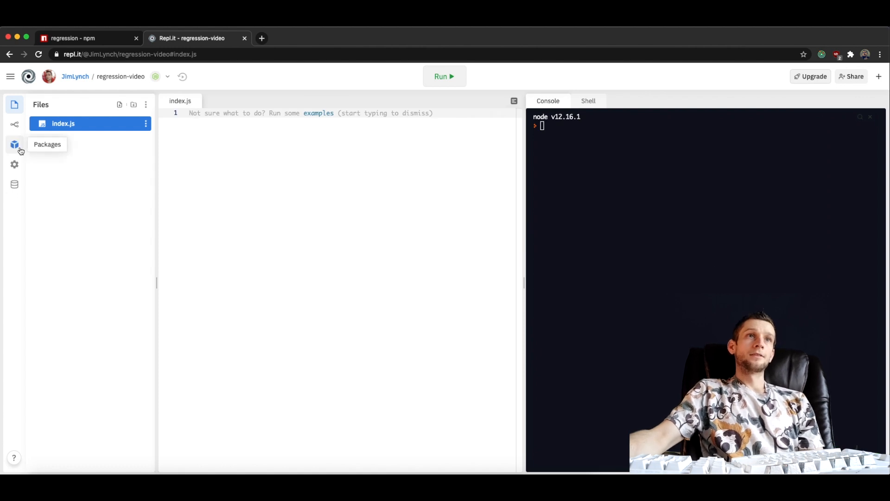
Step: Install the 'regression' package, then type const linearPoints in index.js
{"action": "left_click", "coordinate": [15, 144]}
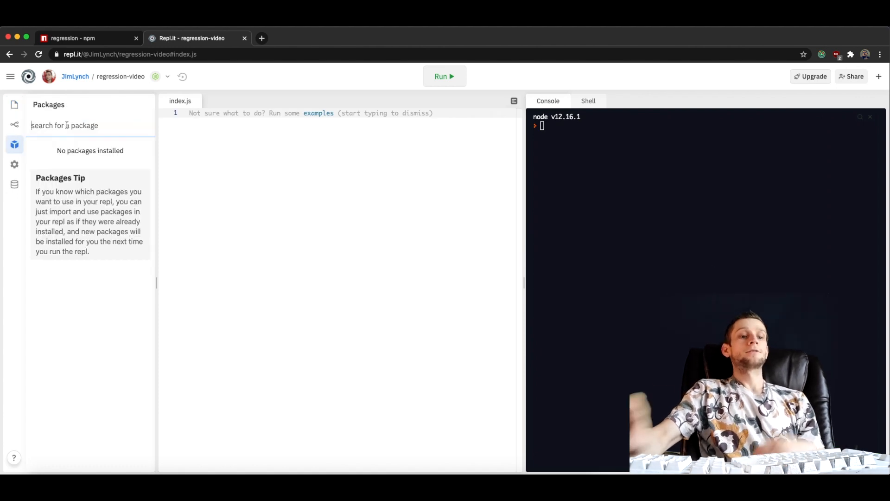
{"action": "type", "text": "regression"}
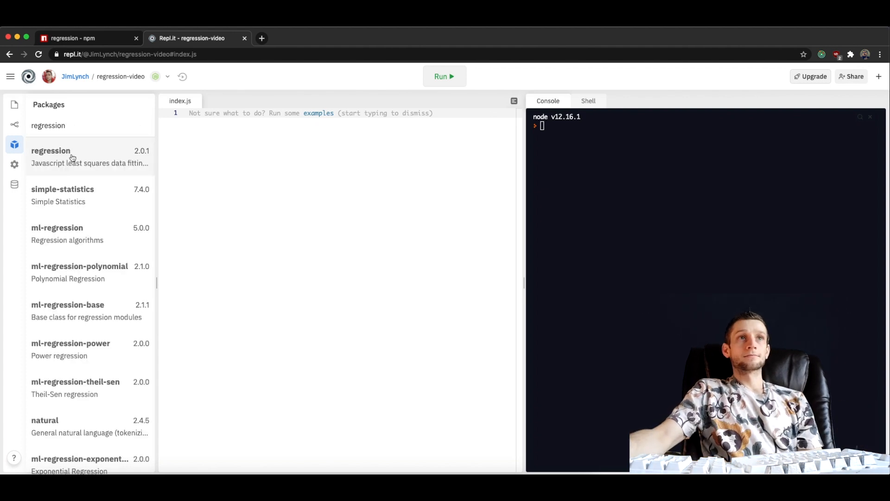
{"action": "left_click", "coordinate": [51, 150]}
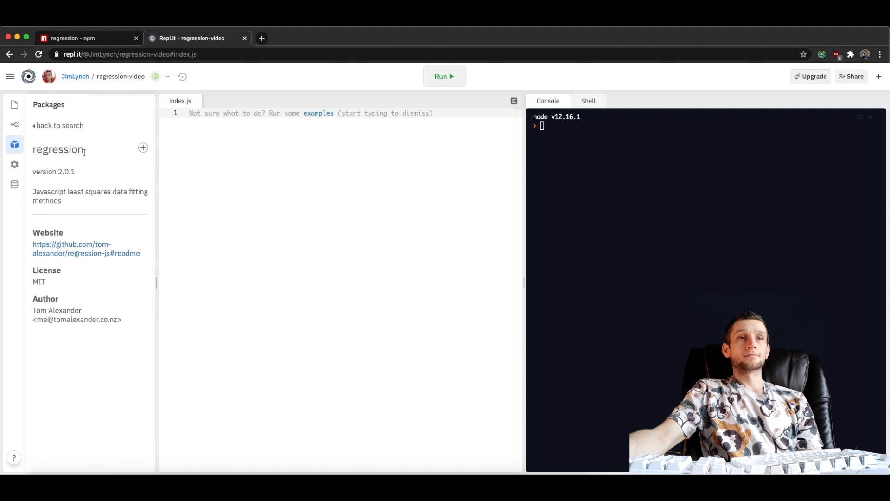
{"action": "left_click", "coordinate": [142, 148]}
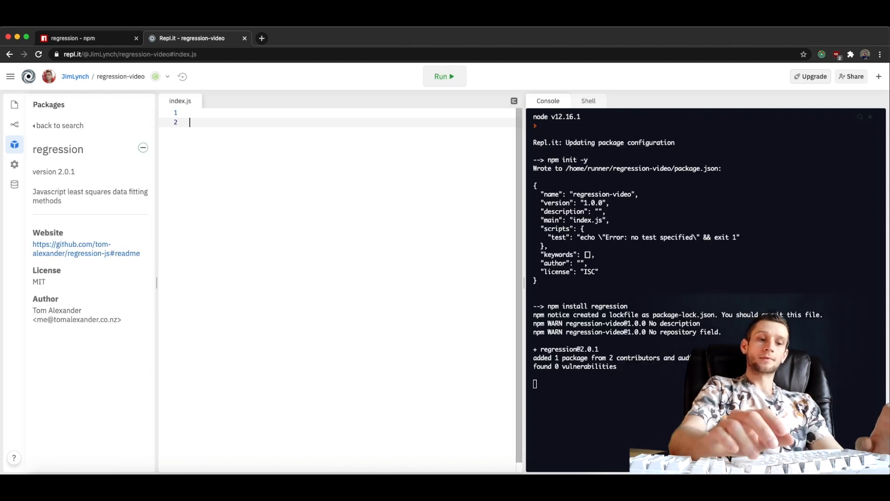
{"action": "type", "text": "const linear"}
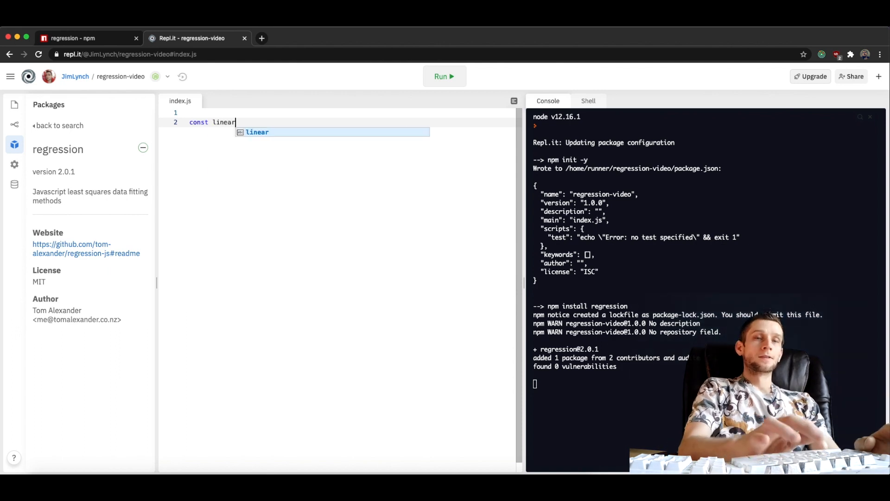
{"action": "type", "text": "Points = ["}
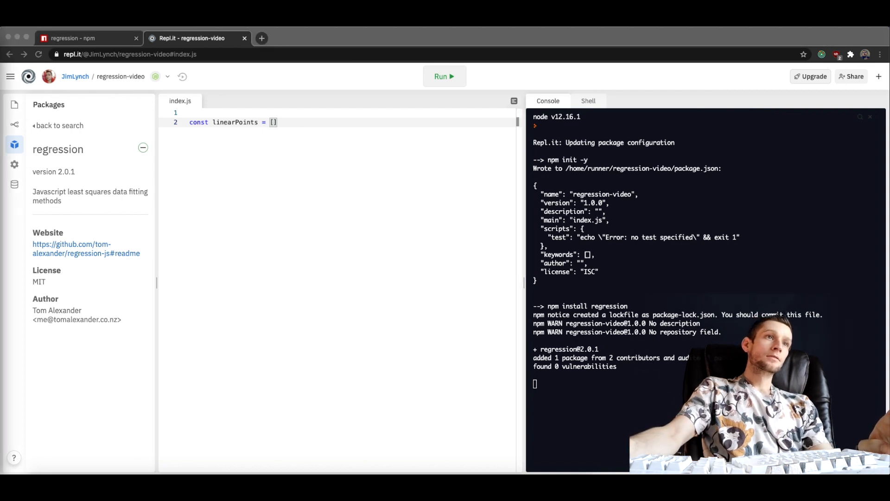
Step: Plot 1.54x + 11.67 in Wolfram Alpha, then change the query to 'plot 1x + 0'
{"action": "left_click", "coordinate": [261, 38]}
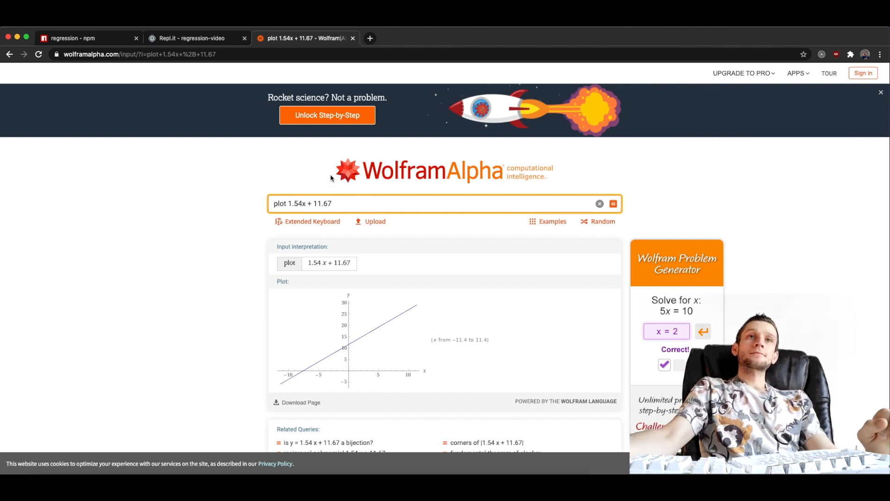
{"action": "double_click", "coordinate": [298, 203]}
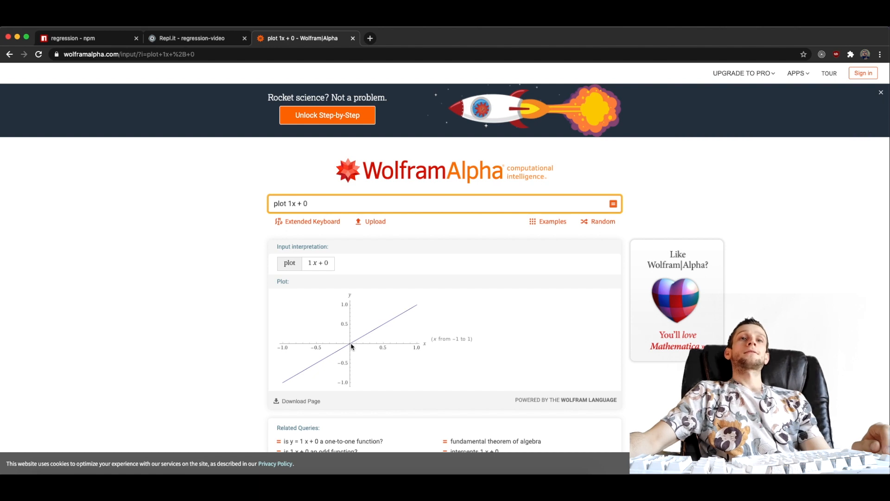
{"action": "mouse_move", "coordinate": [401, 315]}
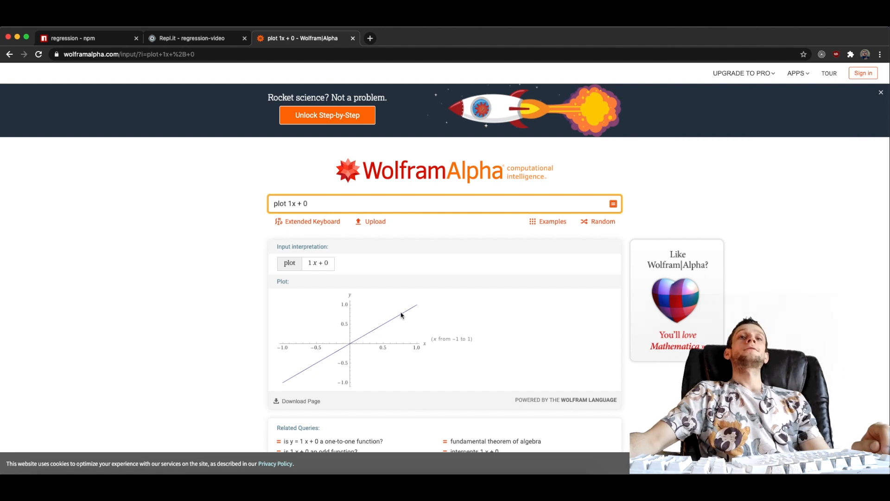
{"action": "mouse_move", "coordinate": [351, 349]}
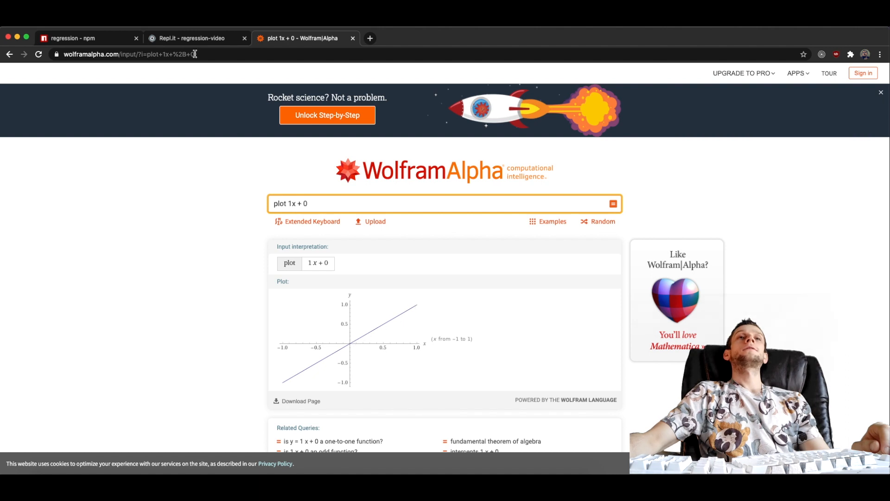
Step: Type linearPoints [[1,1],[2,2],[3,3],[4,4]] and linearPointsSlightyOff ending in [4,5]
{"action": "left_click", "coordinate": [196, 38]}
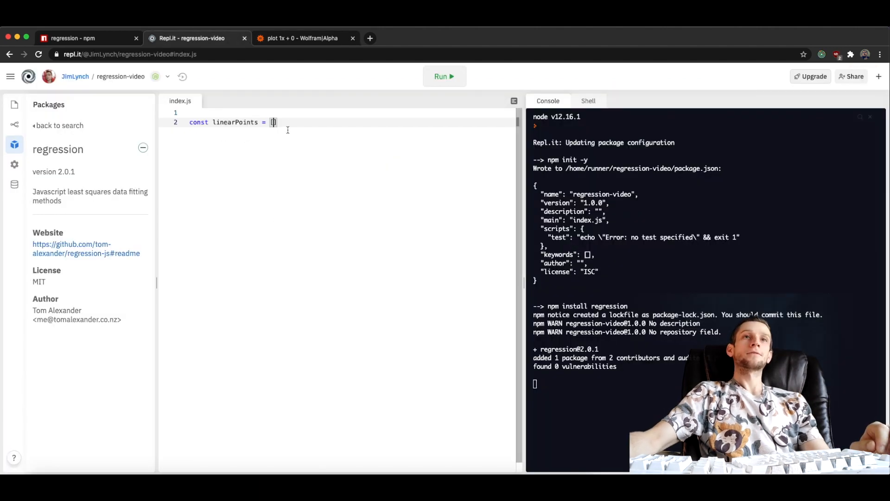
{"action": "type", "text": "["}
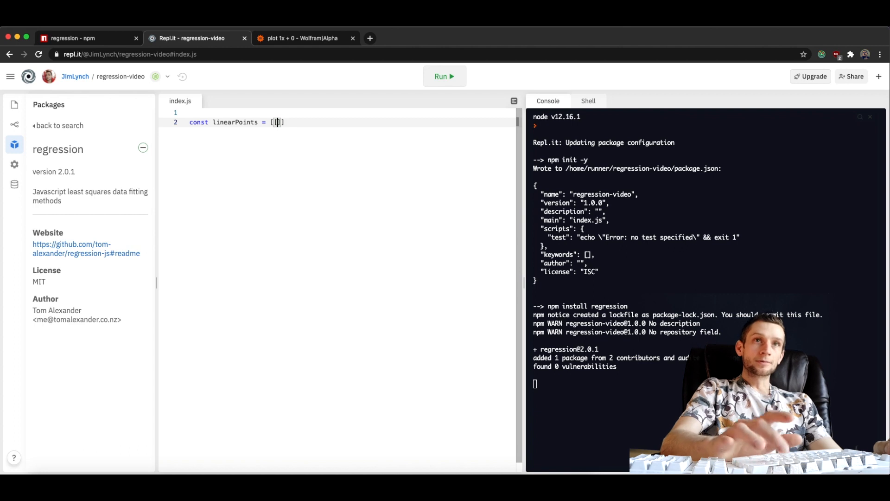
{"action": "type", "text": "1, 1], ["}
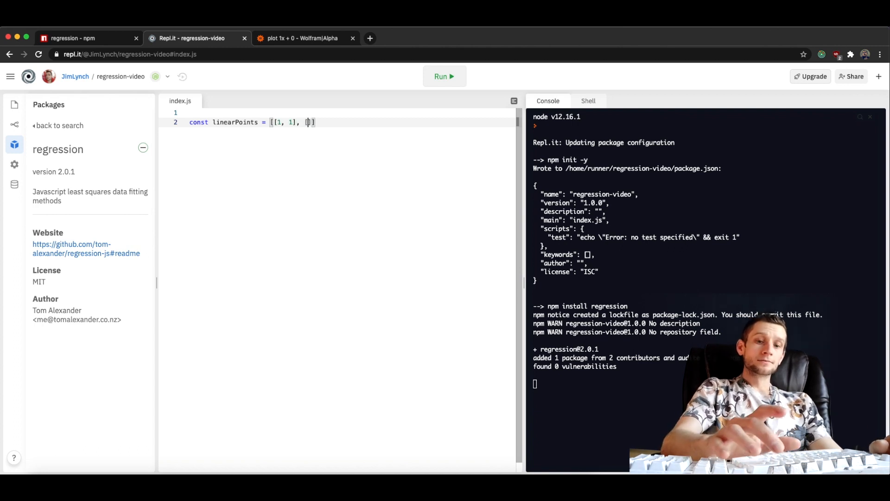
{"action": "type", "text": "2, 2], [3,"}
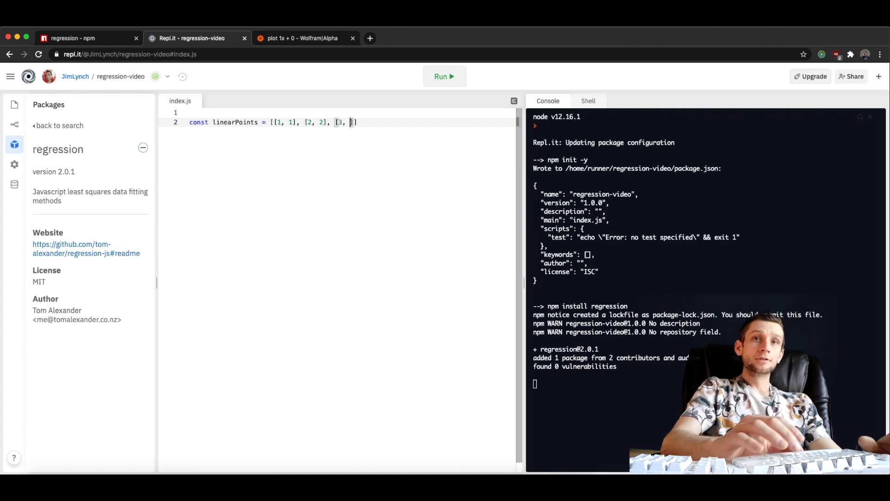
{"action": "type", "text": "3], ["}
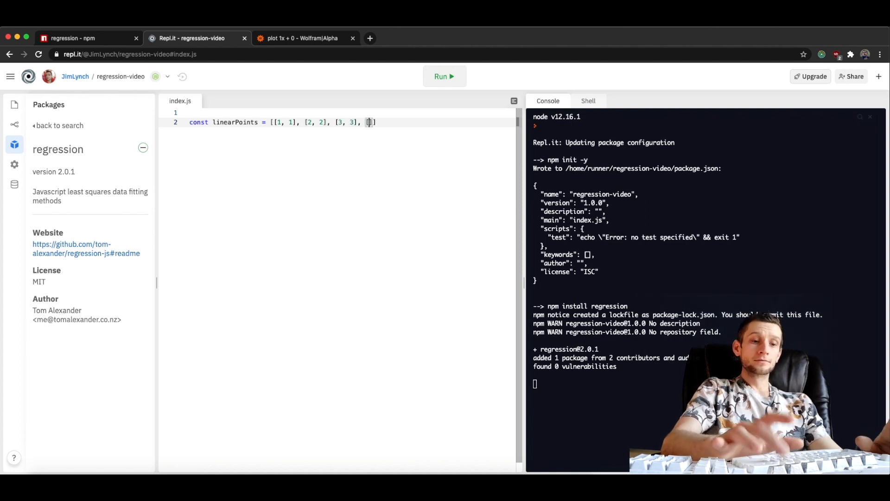
{"action": "type", "text": "4, 4"}
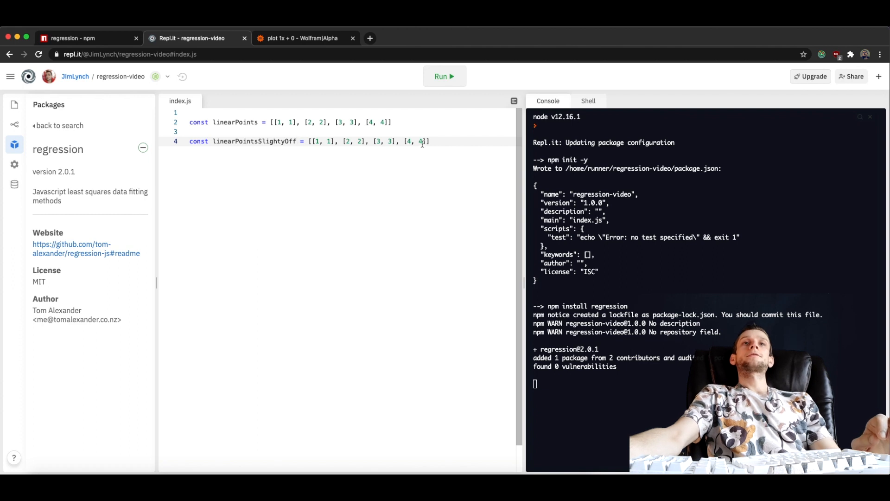
{"action": "type", "text": "5"}
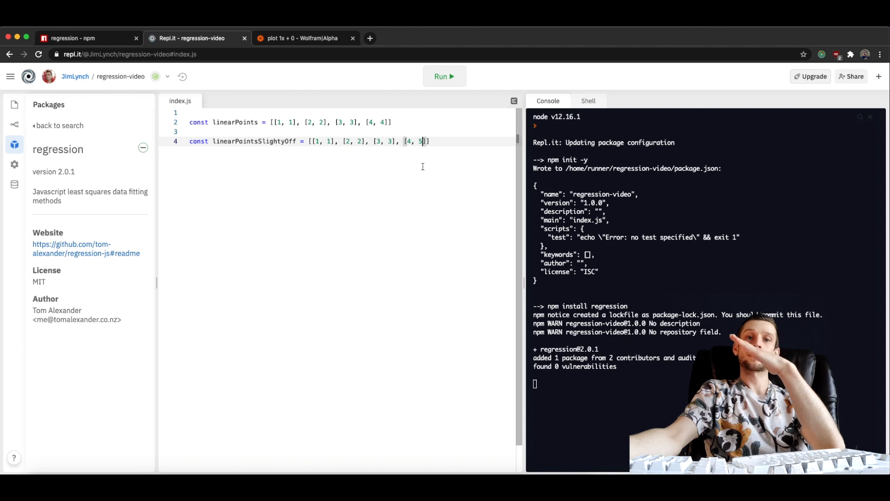
{"action": "mouse_move", "coordinate": [443, 164]}
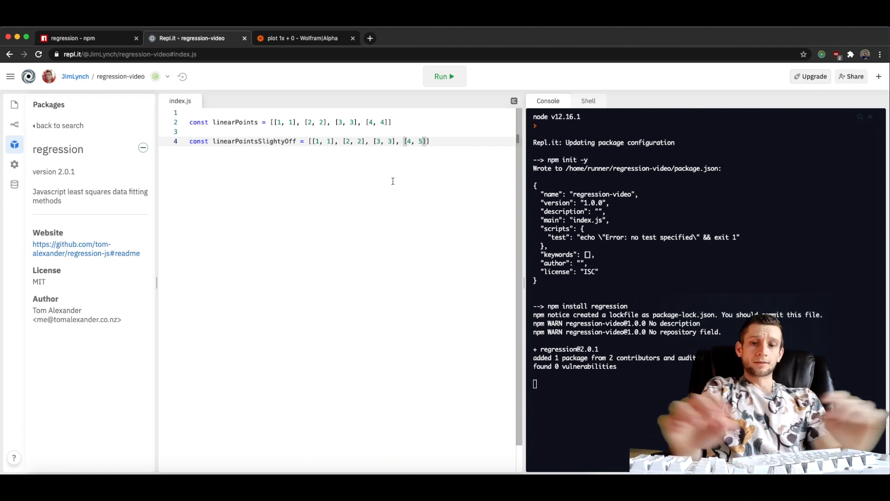
Step: Import the library with const regression = require('regression') and add blank lines
{"action": "type", "text": "cop"}
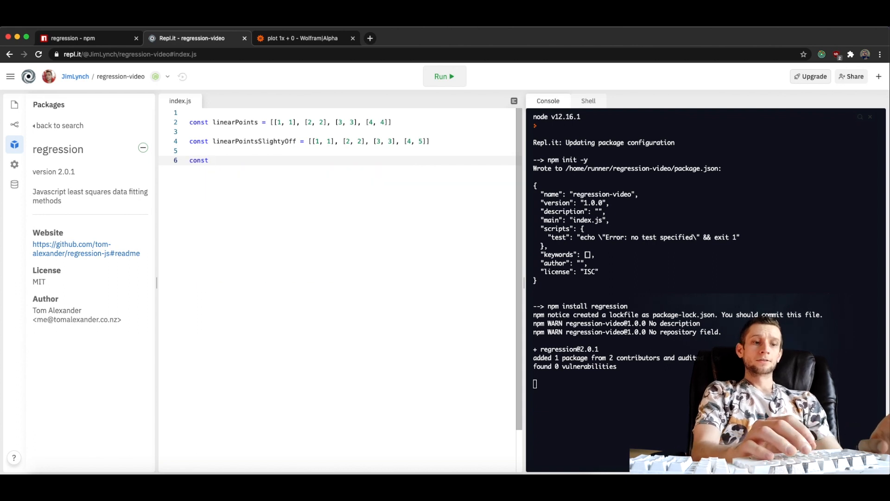
{"action": "type", "text": "r"}
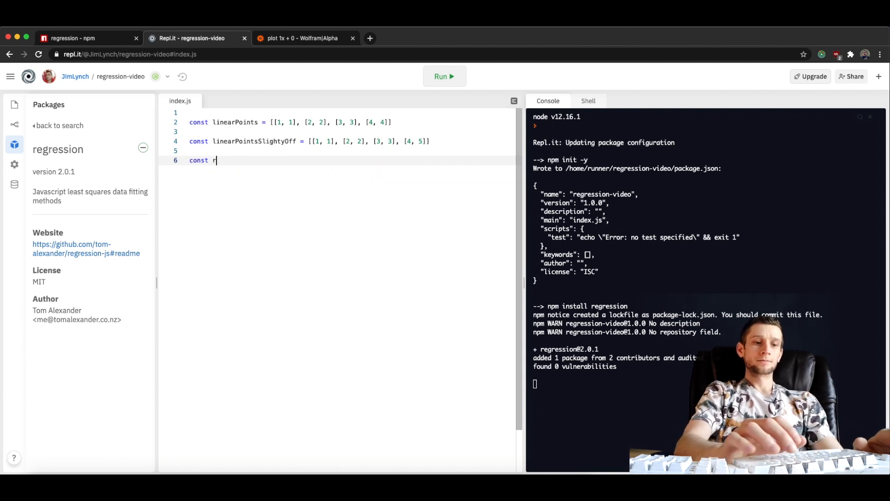
{"action": "type", "text": "egression ="}
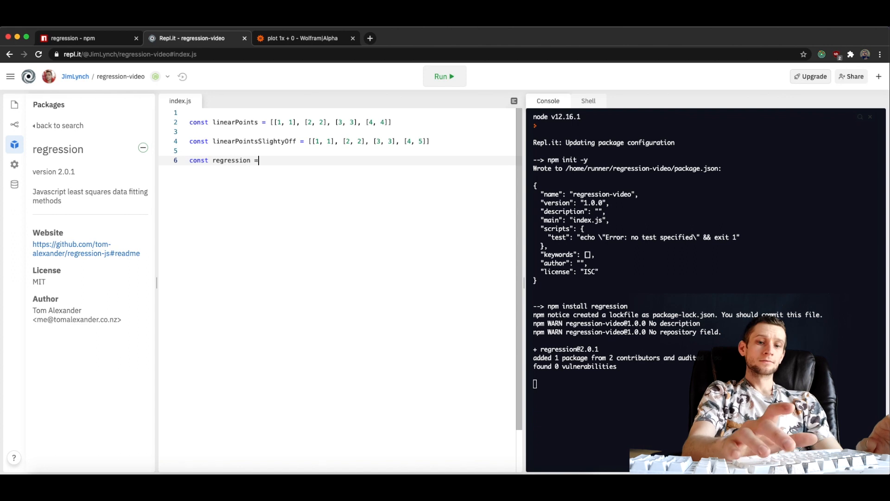
{"action": "type", "text": "require()"}
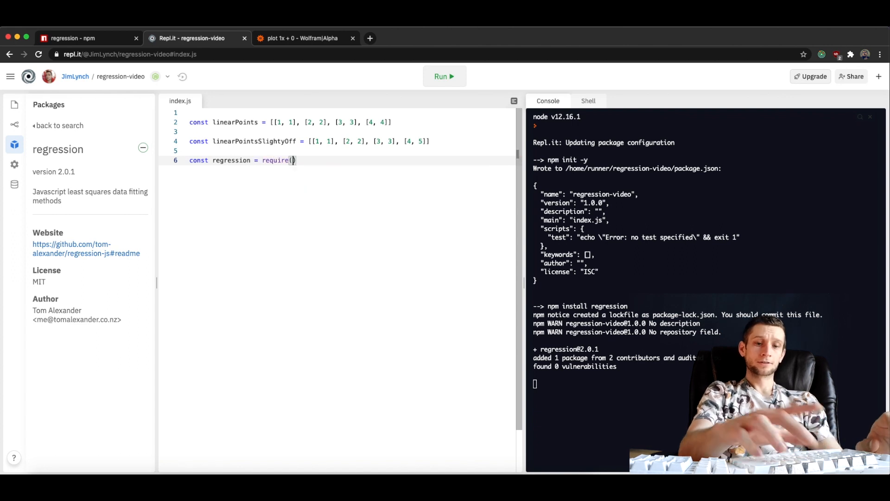
{"action": "type", "text": "'regre"}
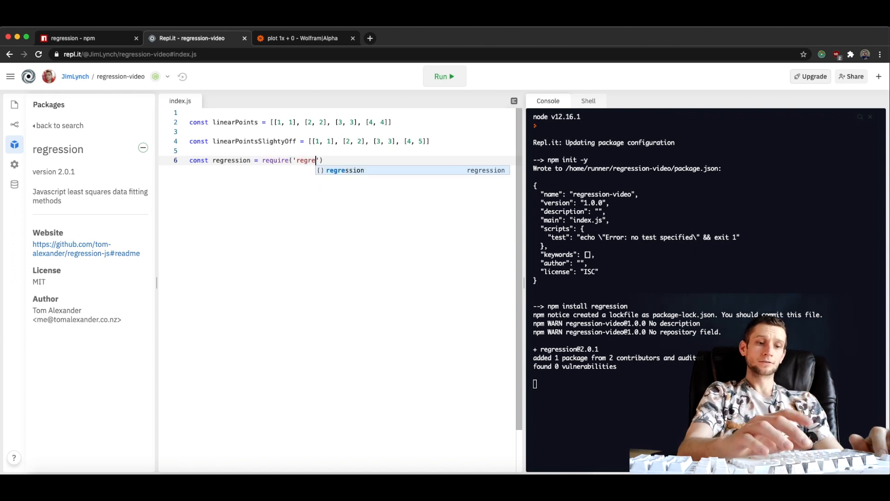
{"action": "type", "text": "ssion"}
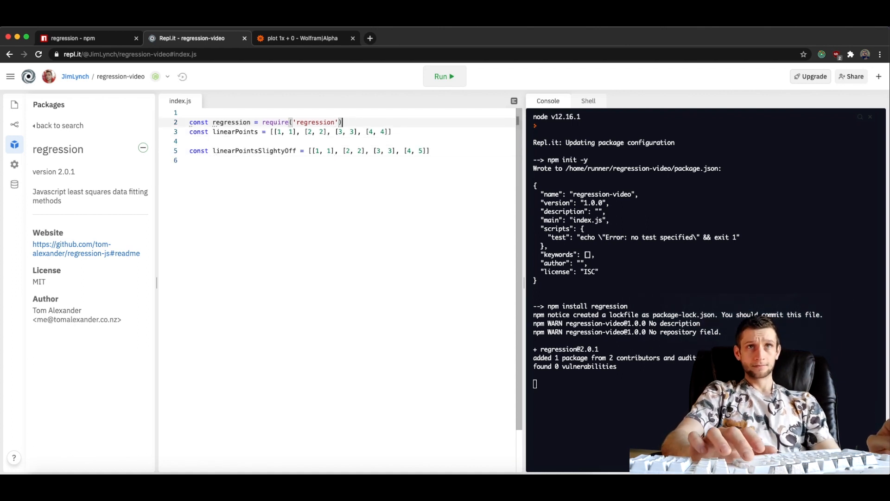
{"action": "key", "text": "Enter"}
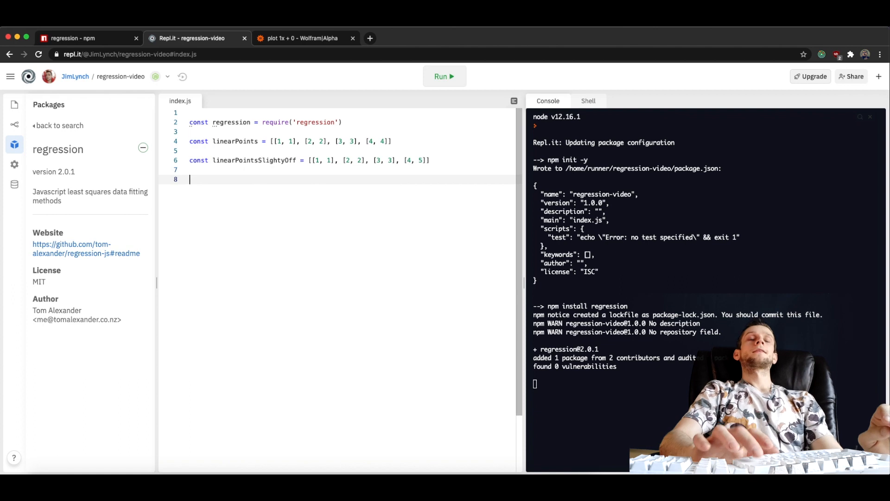
Step: Log the 'linear fit with linear points' heading, then regression.linear(linearPoints)
{"action": "type", "text": "console.log('linear fit"}
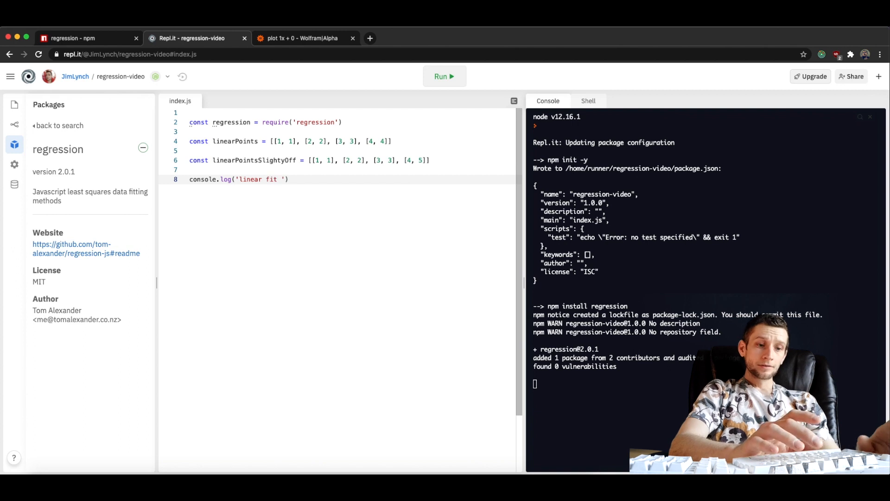
{"action": "type", "text": "with linear points:"}
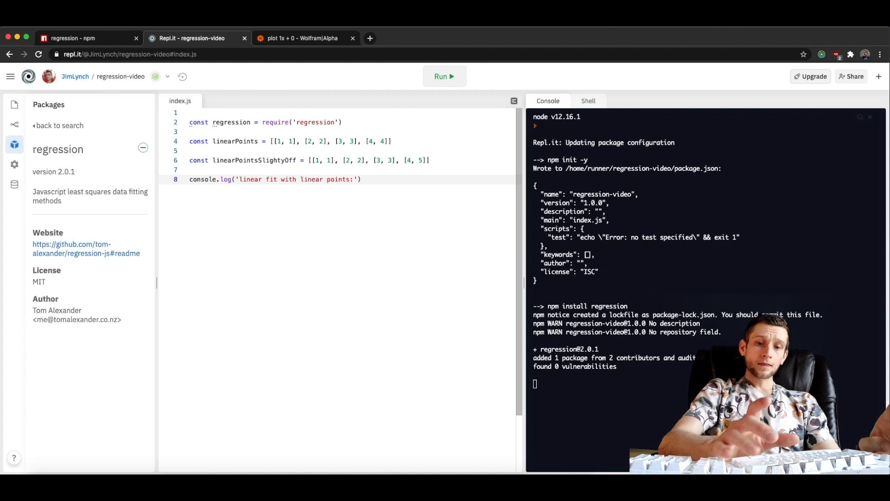
{"action": "type", "text": "\\n\\n"}
{"action": "type", "text": "console.log("}
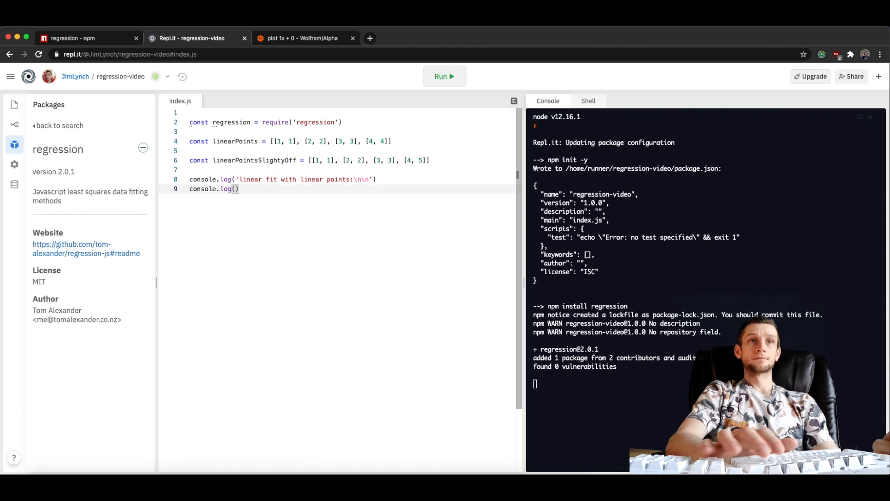
{"action": "type", "text": "regression"}
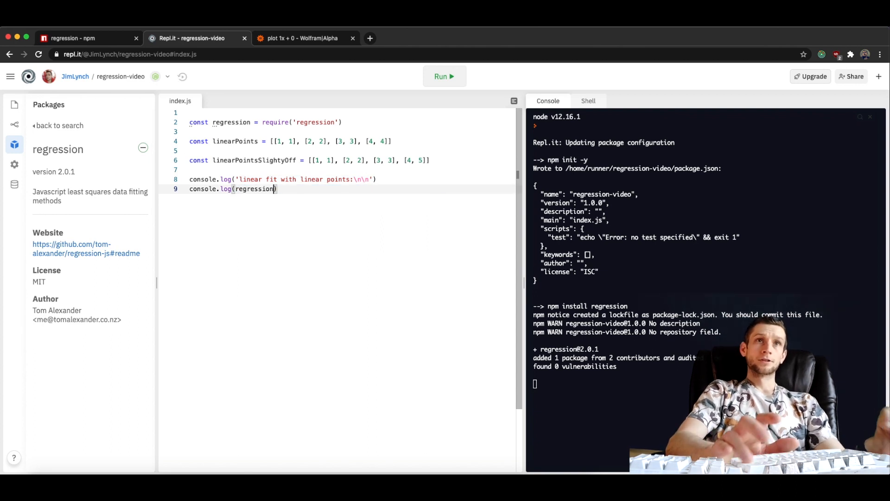
{"action": "type", "text": ".linear"}
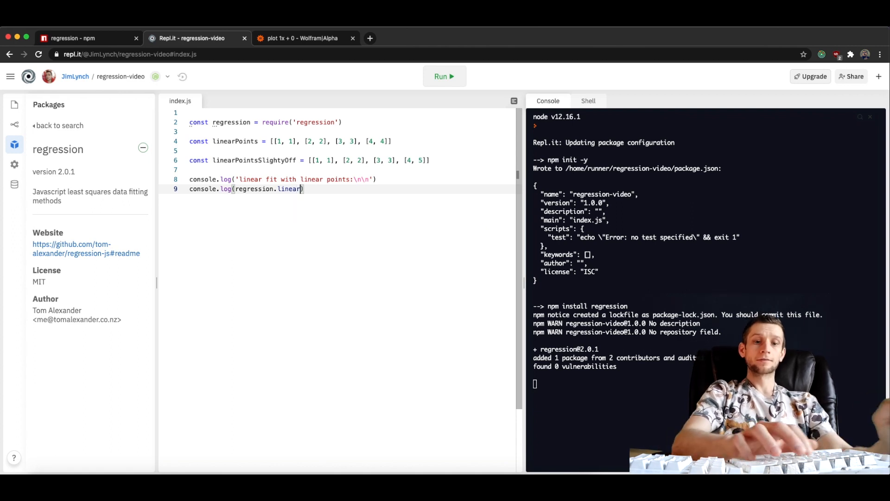
{"action": "type", "text": "(linearPoints"}
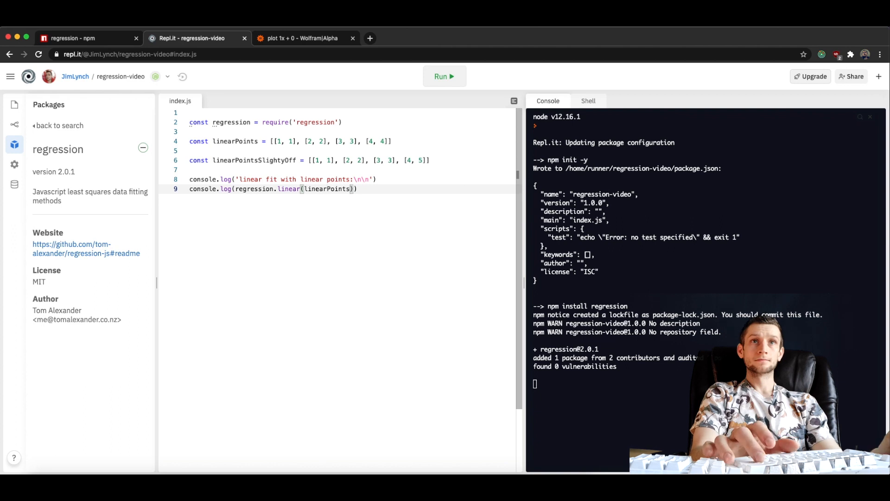
Step: Run the script, printing equation [1, 0], r2 of 1 and 'y = 1x'
{"action": "left_click", "coordinate": [445, 76]}
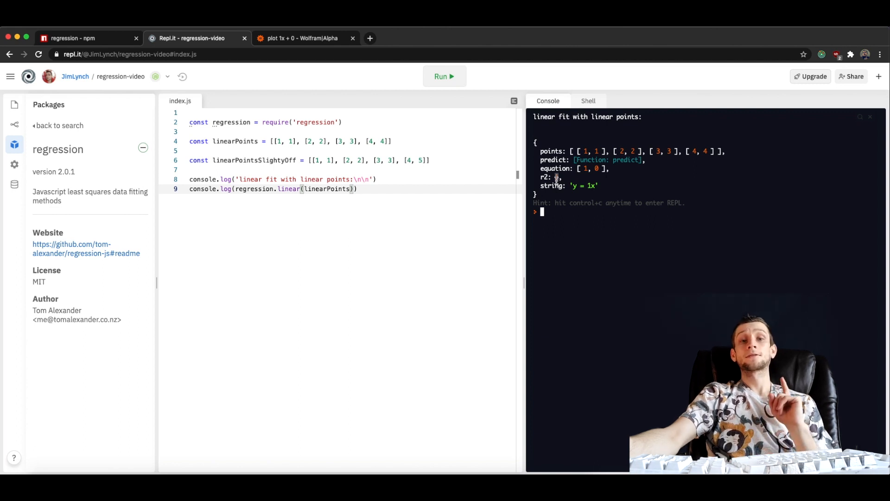
{"action": "mouse_move", "coordinate": [659, 190]}
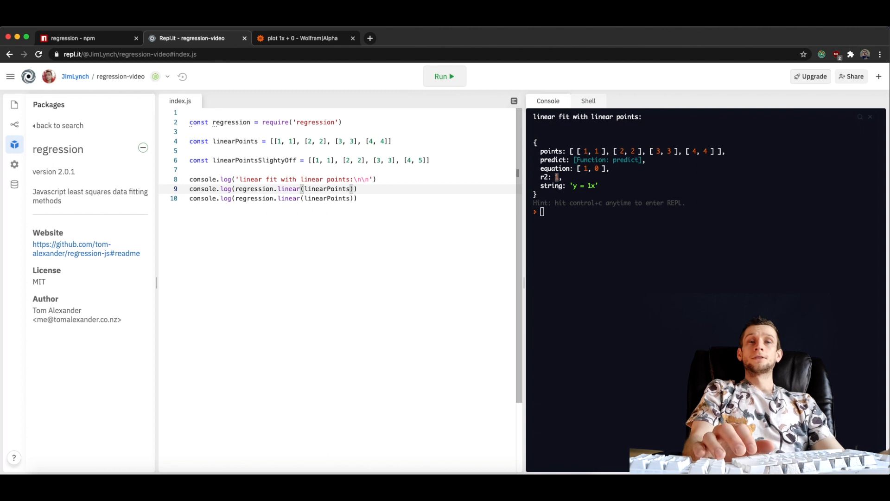
Step: Add const regressionModel = regression.linear(linearPoints)
{"action": "key", "text": "Enter"}
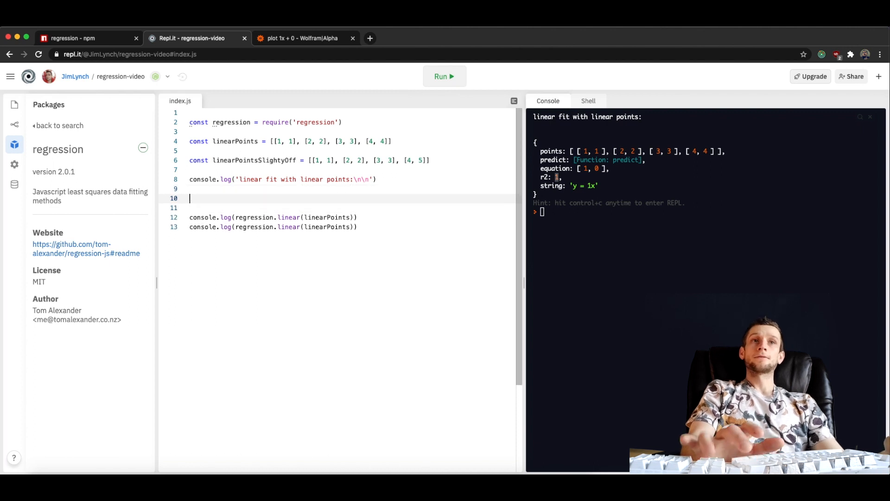
{"action": "type", "text": "const"}
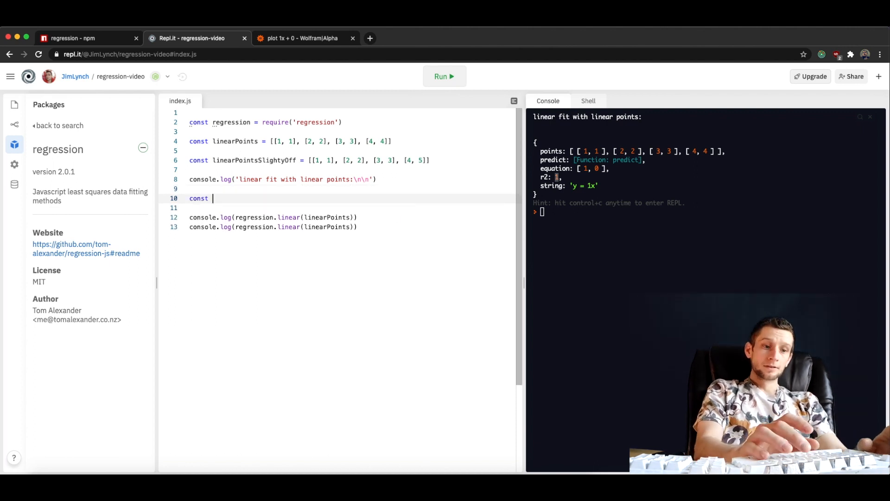
{"action": "type", "text": "regressionMod"}
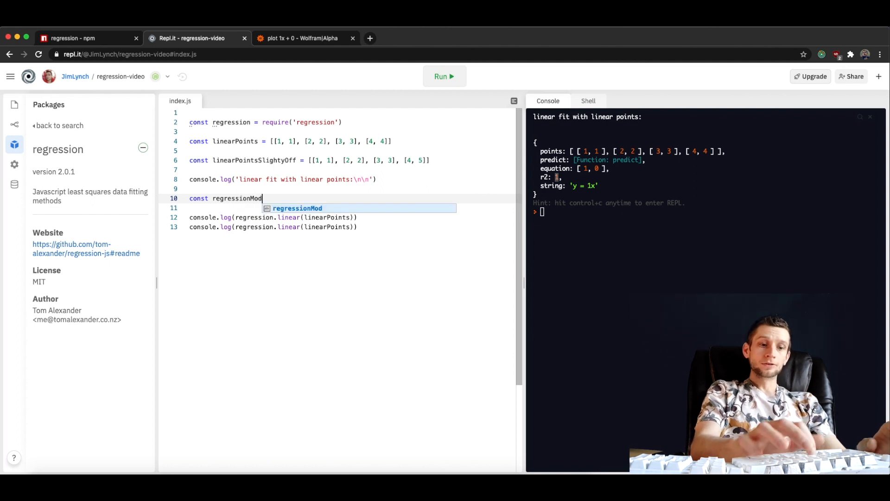
{"action": "type", "text": "el = regression.linear(linearPoints"}
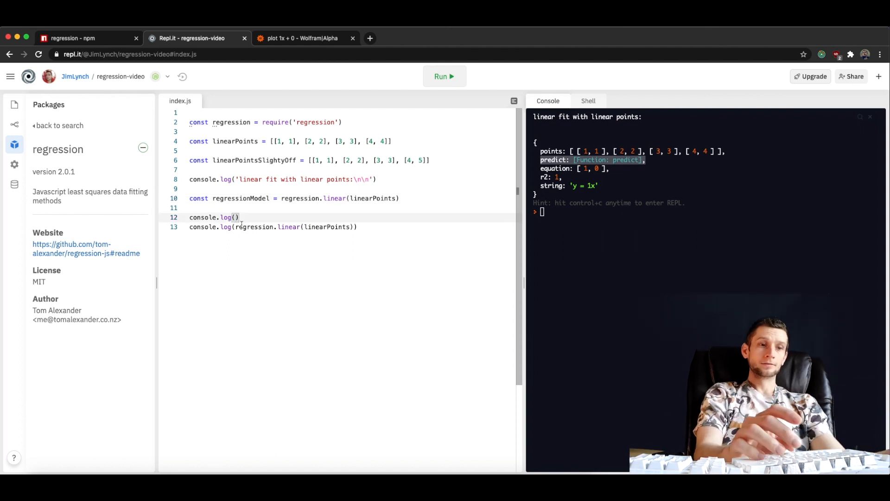
Step: Log `y value when x is 42: ${regressionModel.predict(42)}` and run it
{"action": "type", "text": "``"}
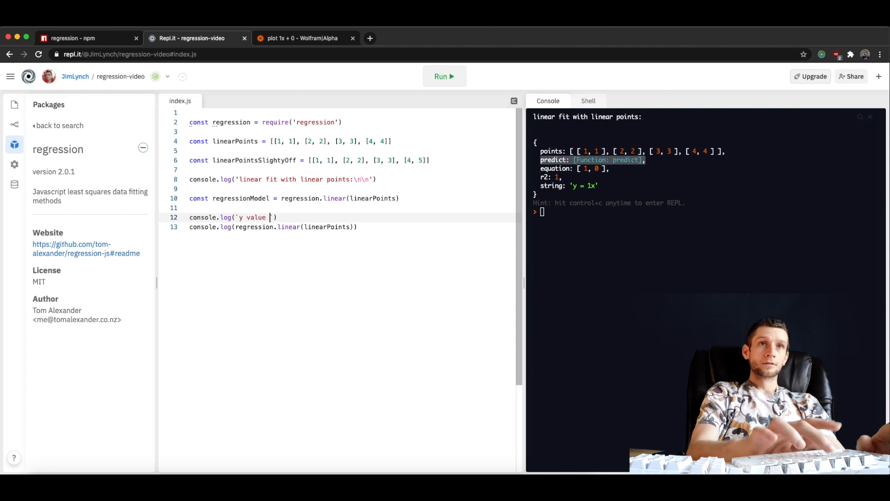
{"action": "type", "text": "when x is 42:"}
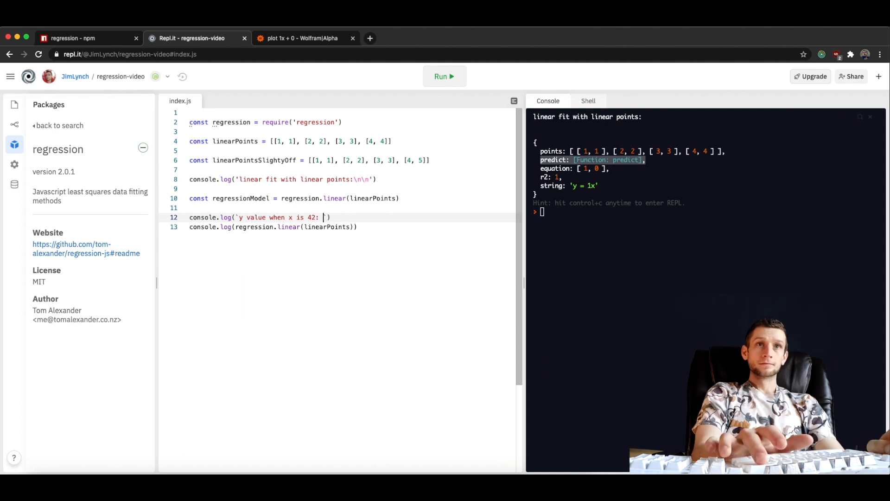
{"action": "type", "text": "${}"}
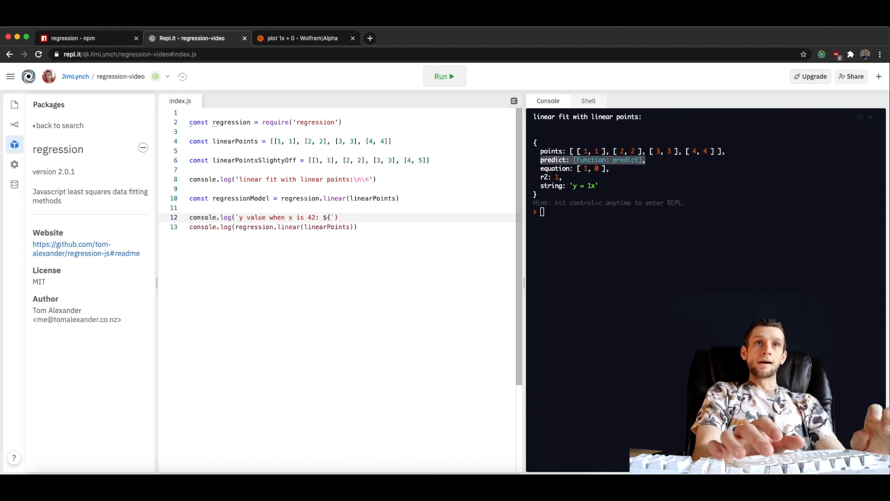
{"action": "type", "text": "}"}
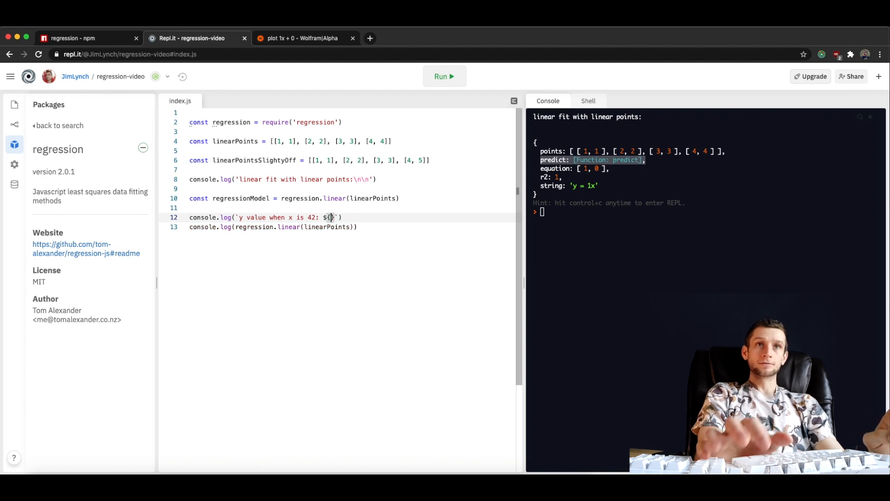
{"action": "type", "text": "regressionModel."}
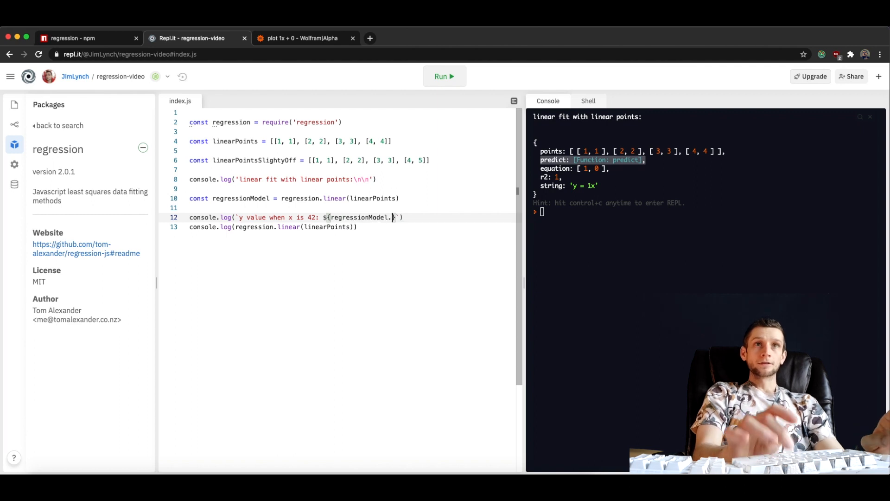
{"action": "type", "text": "predict("}
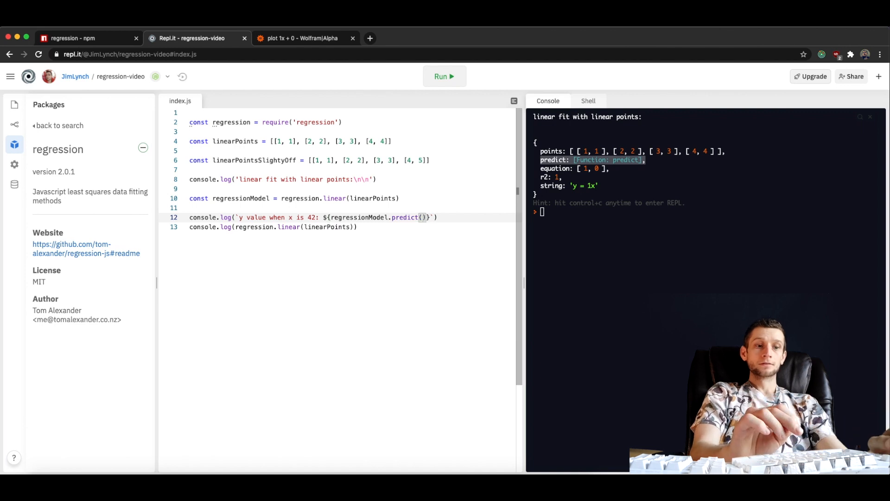
{"action": "left_click", "coordinate": [445, 76]}
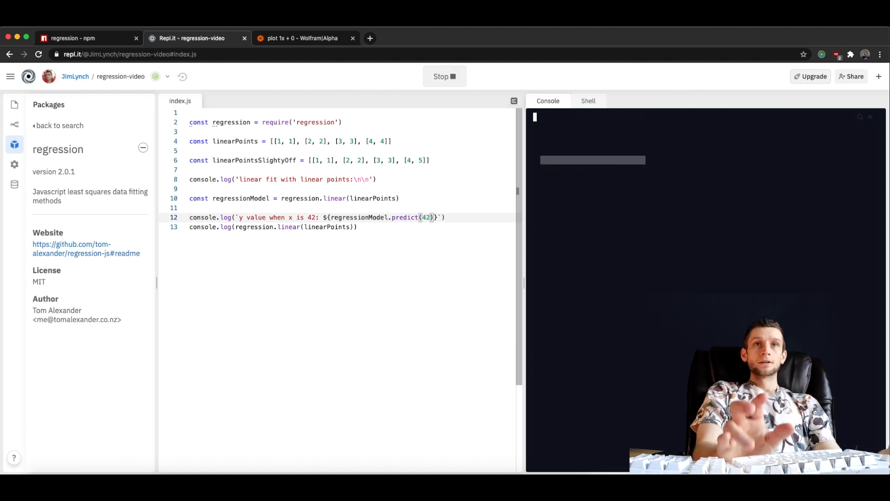
{"action": "left_click", "coordinate": [444, 76]}
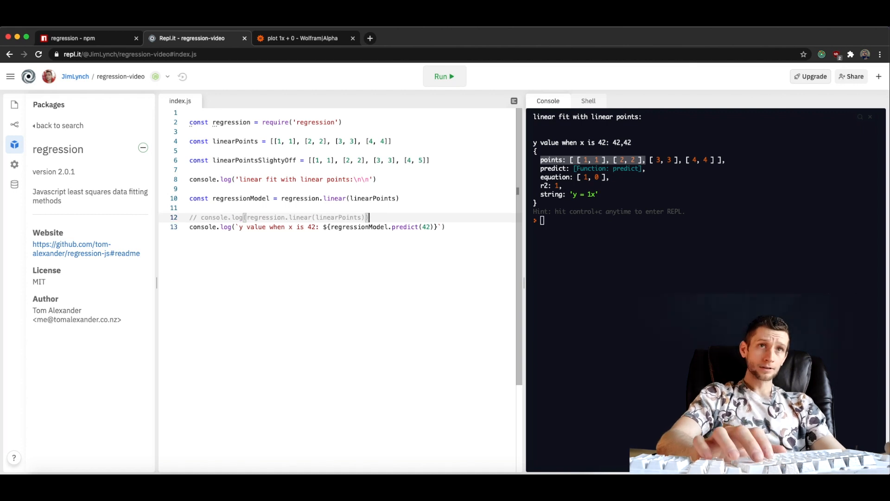
Step: Rerun the script and index the prediction with [1] so it prints 42
{"action": "key", "text": "enter"}
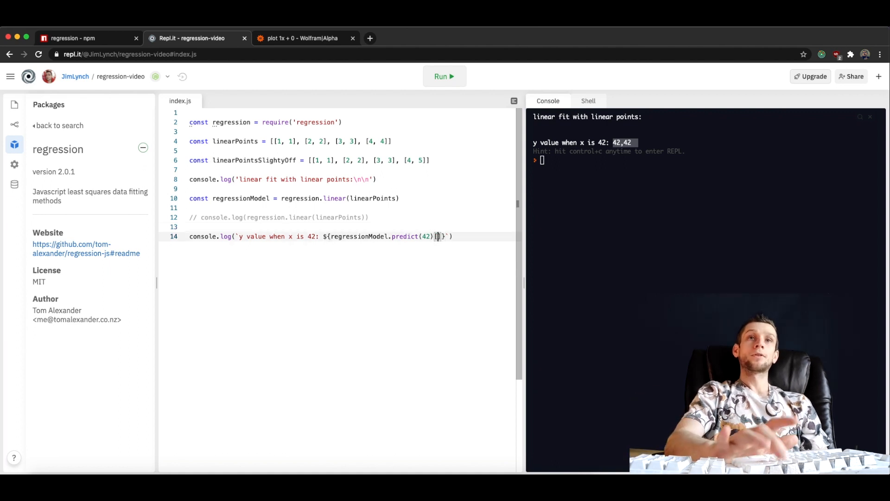
{"action": "type", "text": "1"}
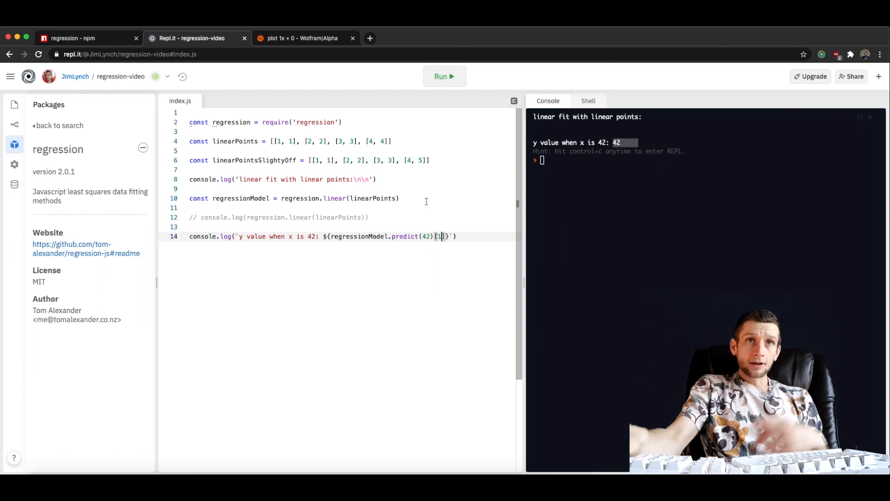
Step: Log regression.linear(linearPointsSlightyOff), run it, and highlight its 0.97 r2
{"action": "double_click", "coordinate": [253, 160]}
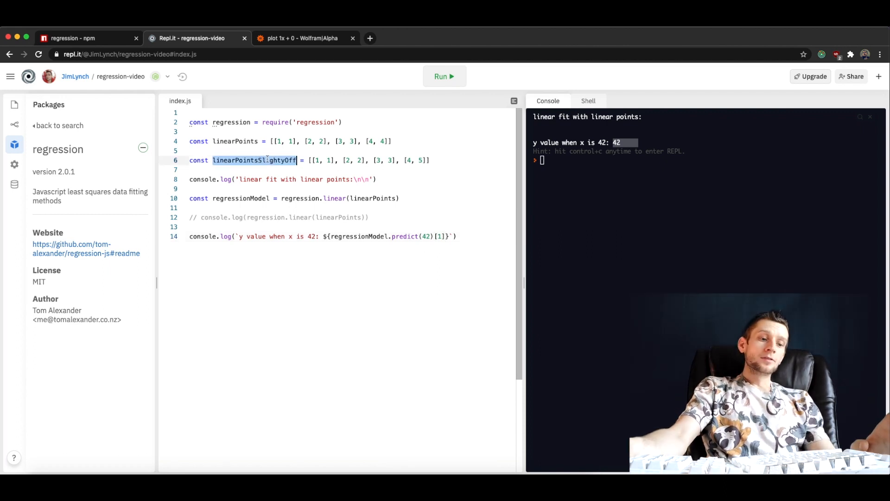
{"action": "left_click", "coordinate": [352, 198]}
{"action": "type", "text": "console.log(regression.linear(linearPointsSlightyOff))"}
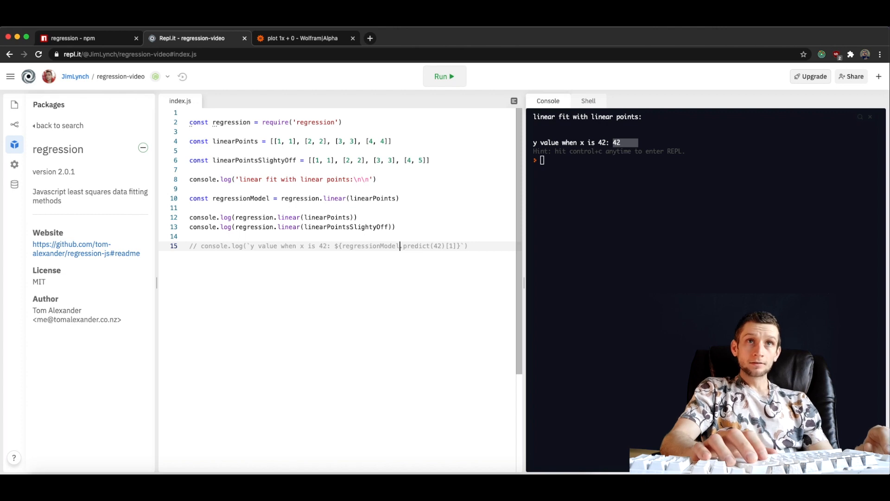
{"action": "left_click", "coordinate": [444, 76]}
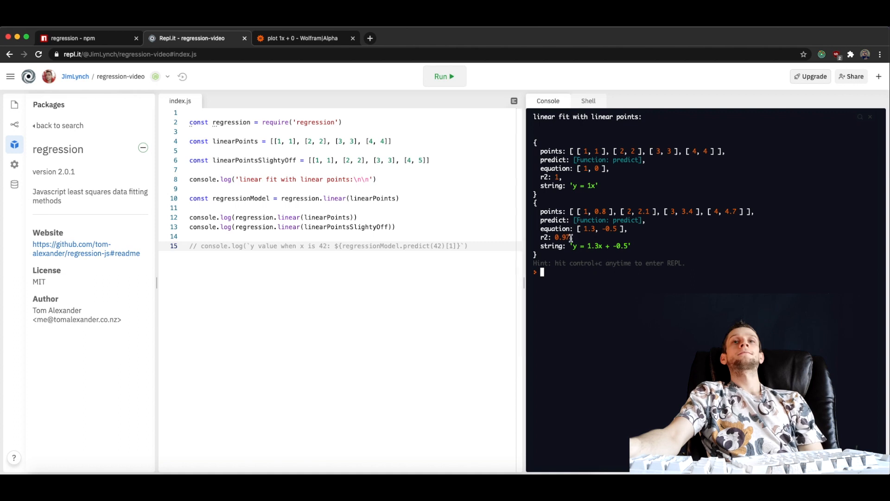
{"action": "double_click", "coordinate": [562, 237]}
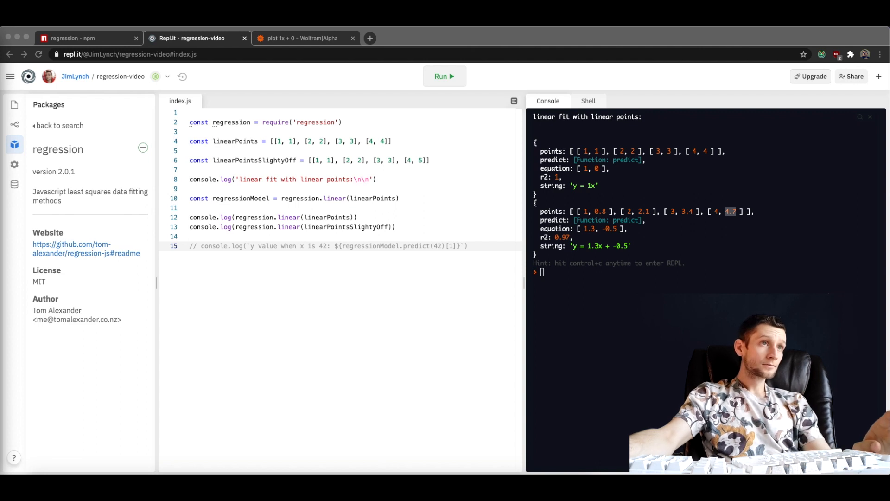
Step: Highlight the coefficient in the 19.3e^(0.03x) Wolfram Alpha query and scroll the results
{"action": "left_click", "coordinate": [306, 38]}
{"action": "type", "text": "plot 19.3e^(0.03x)"}
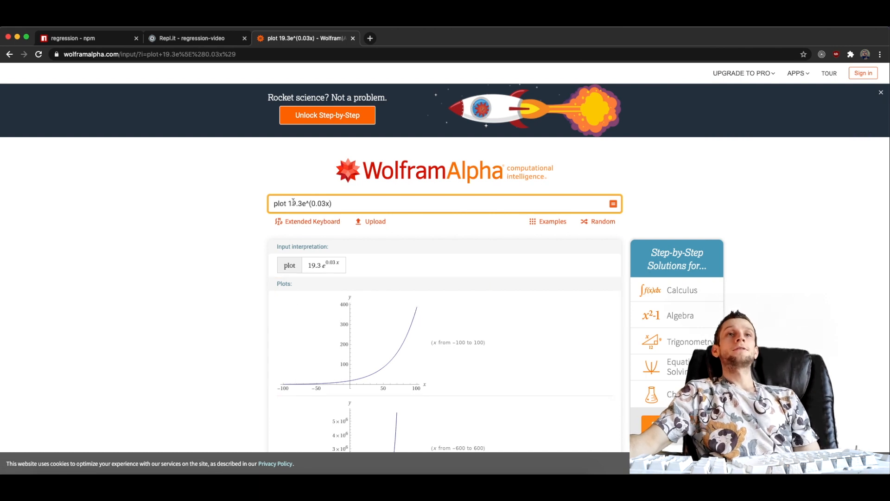
{"action": "double_click", "coordinate": [292, 203]}
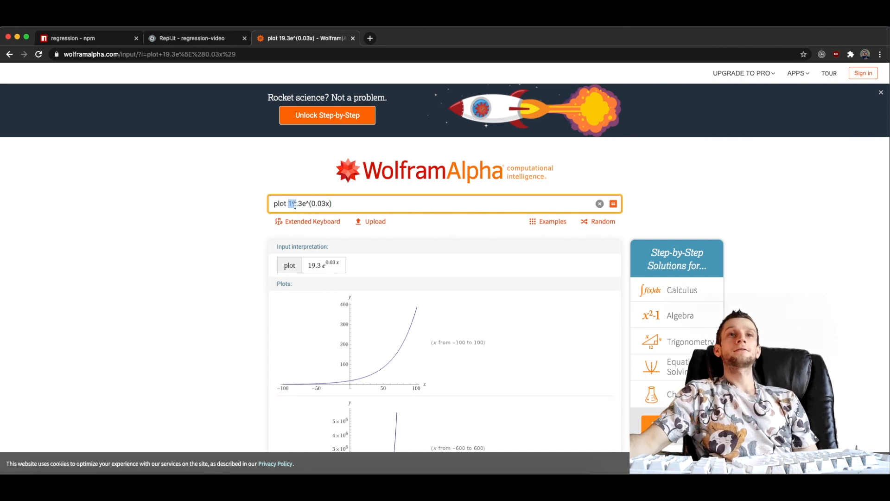
{"action": "mouse_move", "coordinate": [304, 269]}
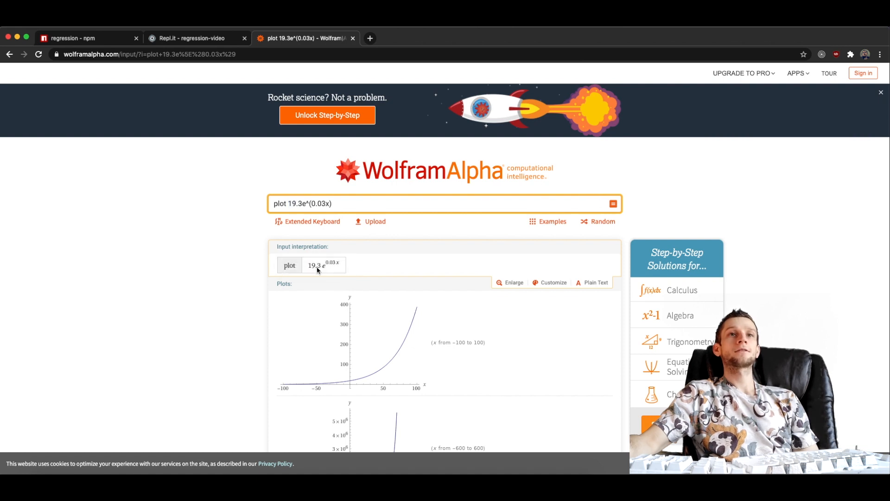
{"action": "mouse_move", "coordinate": [324, 268]}
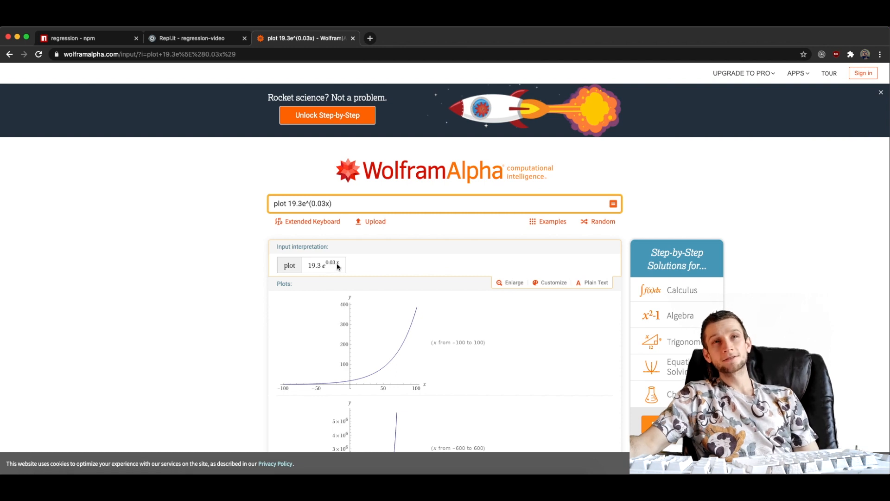
{"action": "mouse_move", "coordinate": [331, 262]}
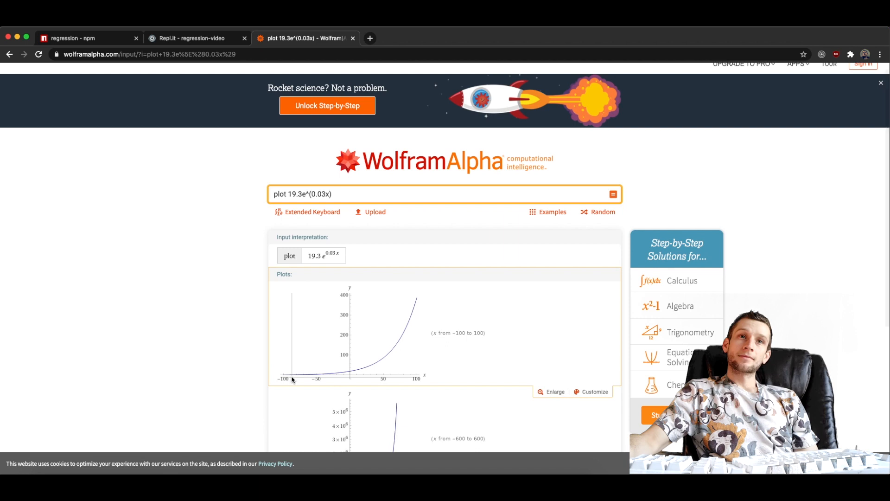
{"action": "mouse_move", "coordinate": [358, 372]}
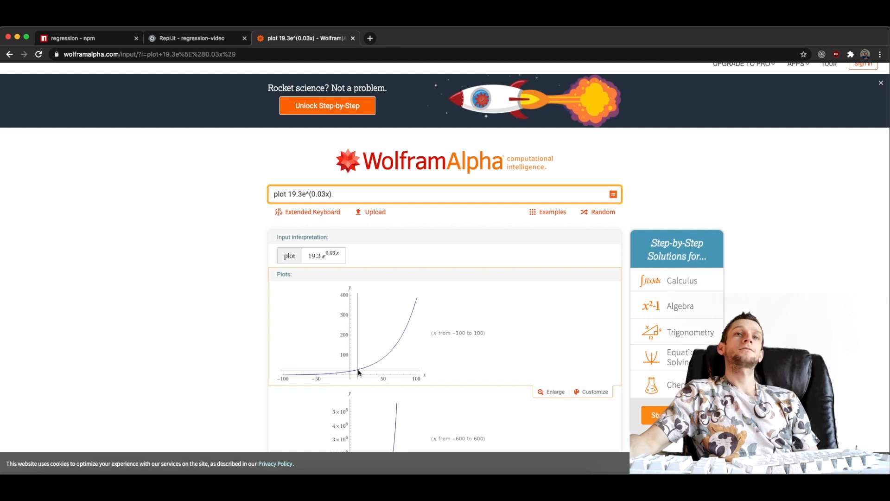
{"action": "mouse_move", "coordinate": [403, 338]}
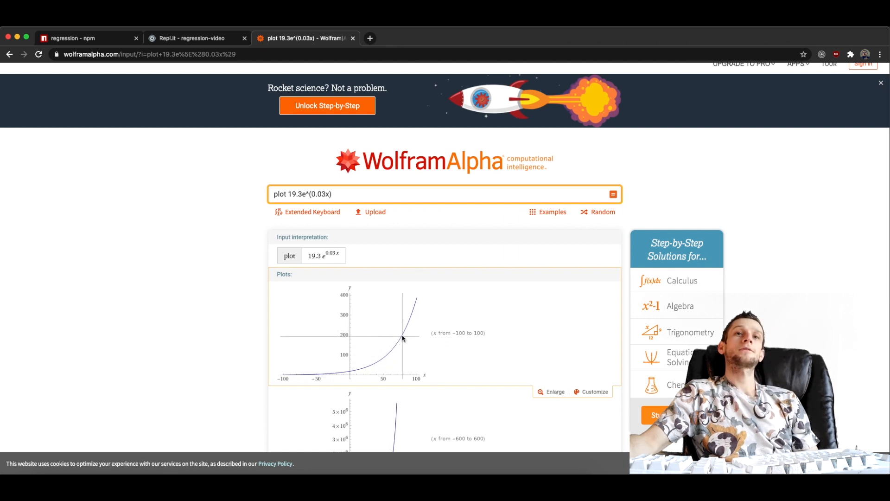
{"action": "mouse_move", "coordinate": [432, 295]}
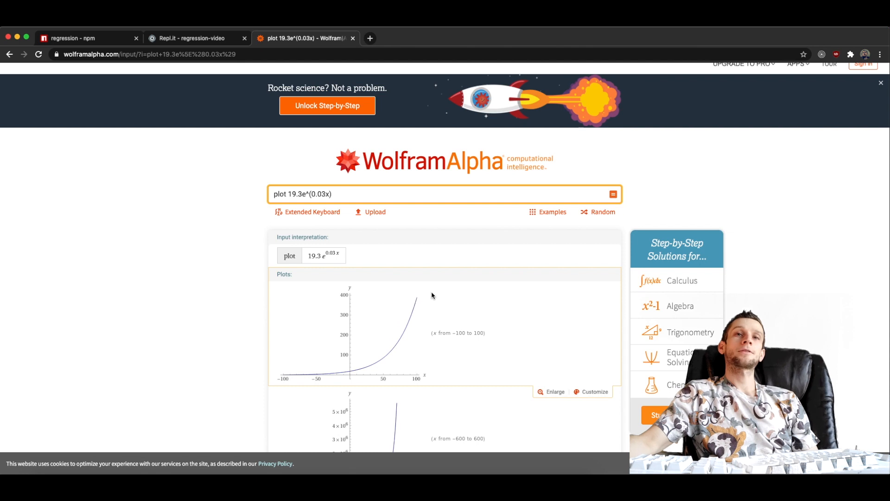
{"action": "scroll", "scroll_direction": "down", "scroll_amount": 3}
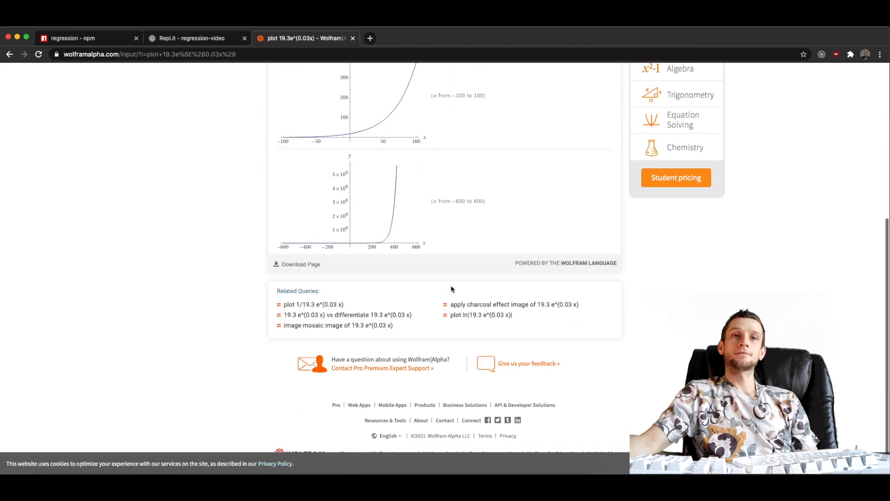
{"action": "scroll", "scroll_direction": "up", "scroll_amount": 3}
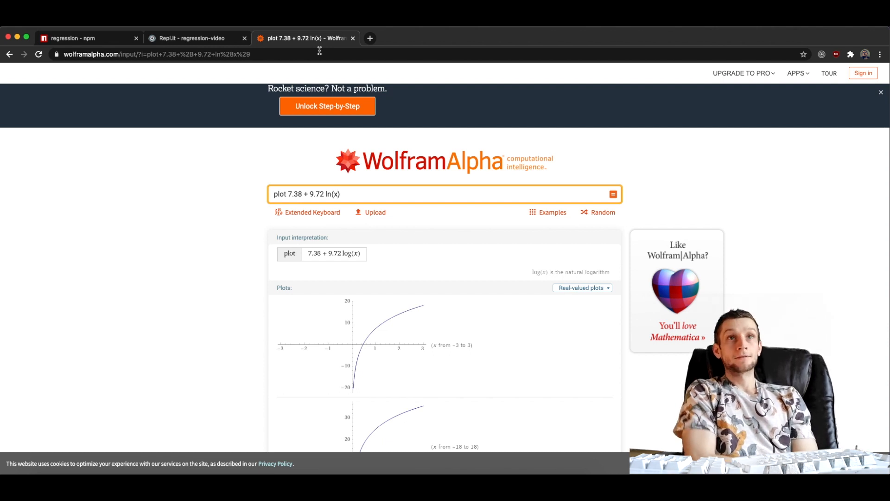
{"action": "mouse_move", "coordinate": [337, 253]}
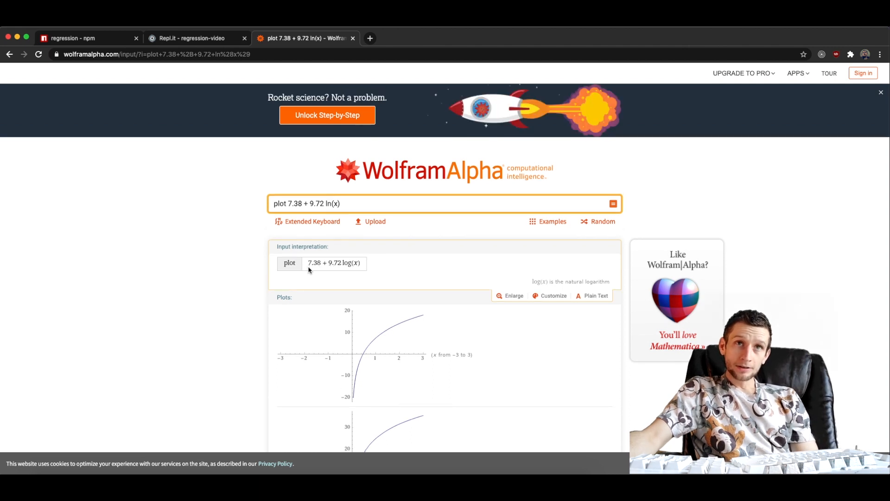
{"action": "mouse_move", "coordinate": [311, 265]}
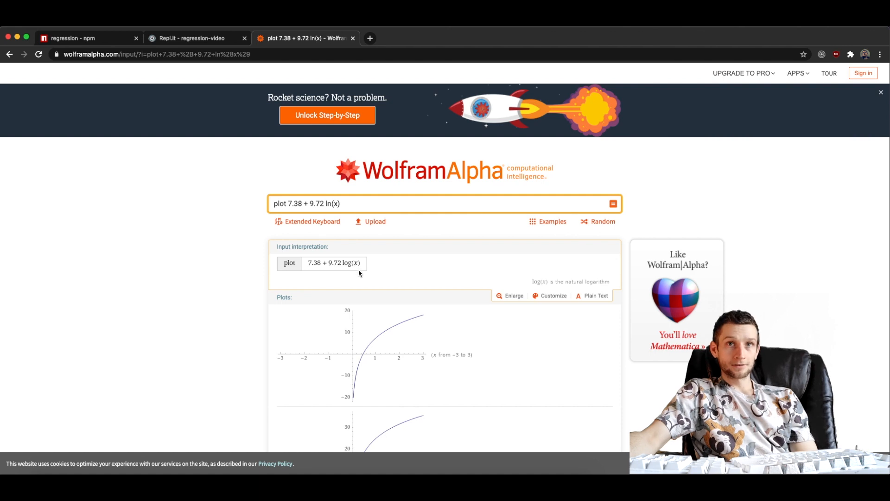
Step: Scroll through the Wolfram Alpha plots of 7.38 + 9.72 ln(x)
{"action": "scroll", "scroll_direction": "down", "scroll_amount": 3}
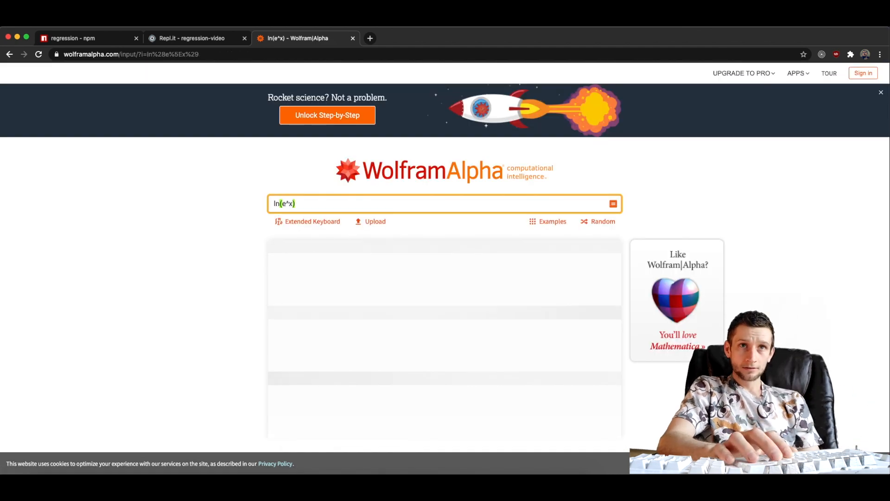
Step: Scroll down to the ln(e^x) derivative result of 1, then back to the top
{"action": "scroll", "scroll_direction": "down", "scroll_amount": 3}
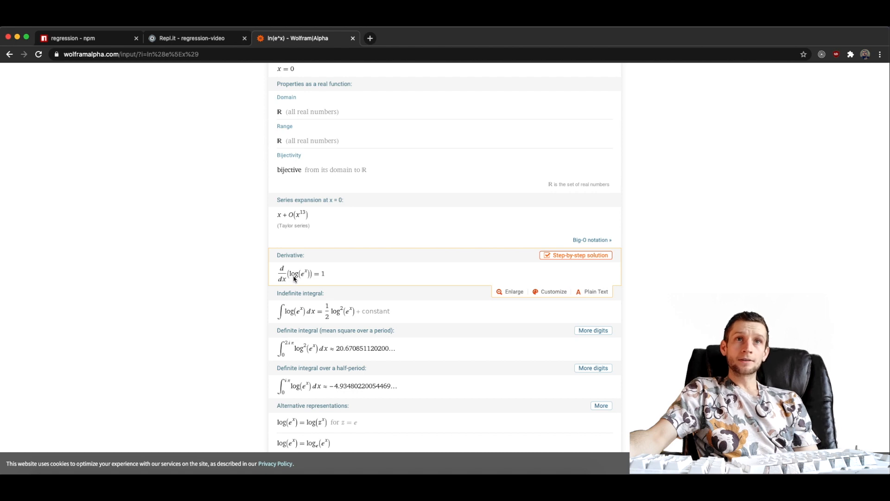
{"action": "mouse_move", "coordinate": [312, 278]}
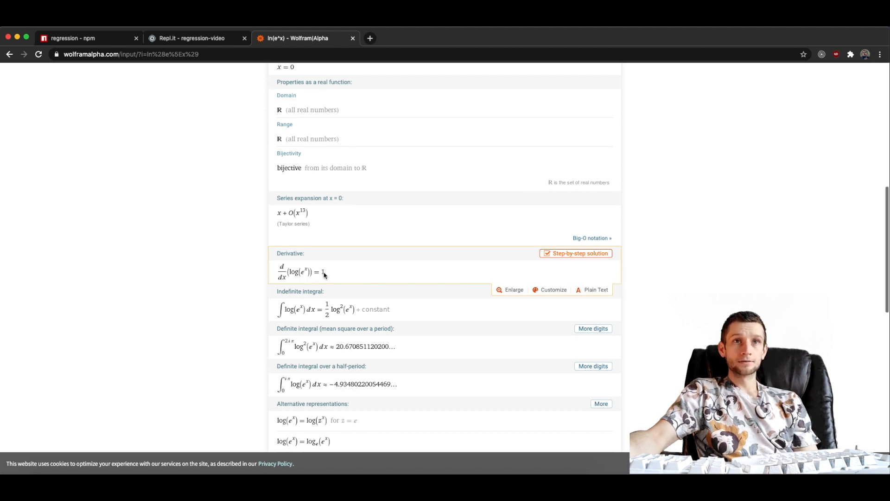
{"action": "scroll", "scroll_direction": "up", "scroll_amount": 3}
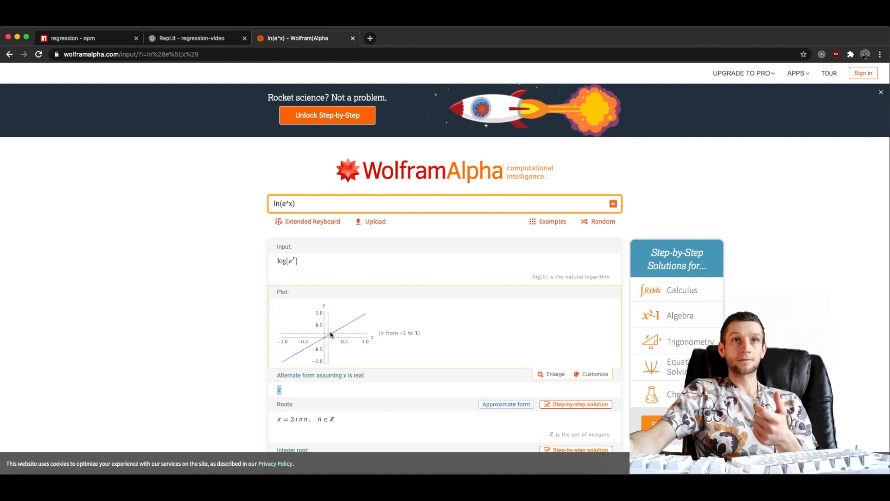
{"action": "mouse_move", "coordinate": [369, 321]}
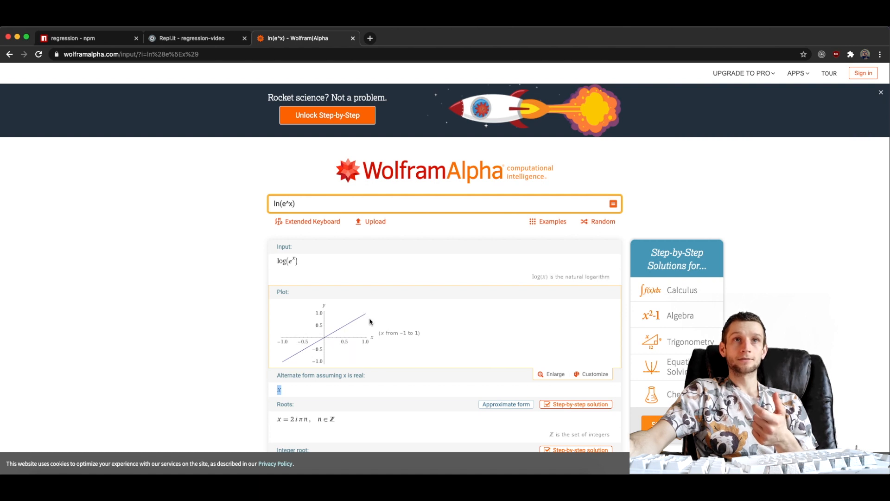
{"action": "mouse_move", "coordinate": [254, 219]}
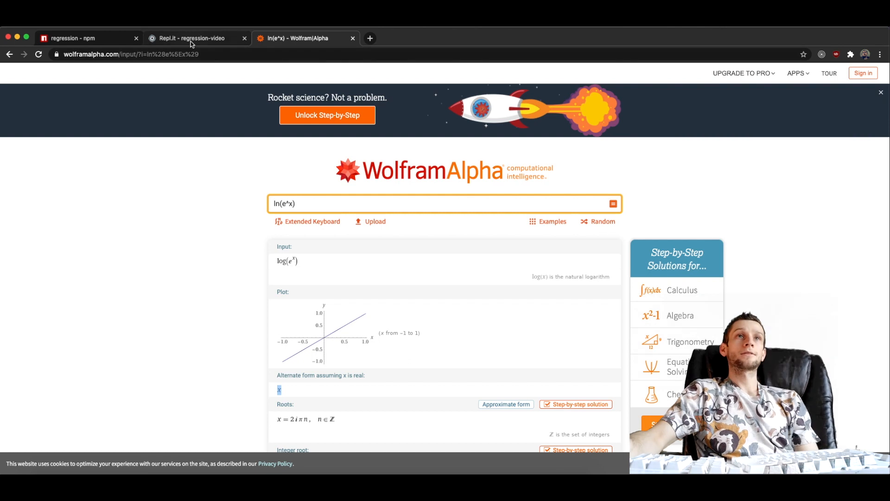
Step: Back in Replit, declare exponentialPoints as [[1,1],[2,3],[3,14],[4,37],[5,84]] in index.js
{"action": "left_click", "coordinate": [195, 38]}
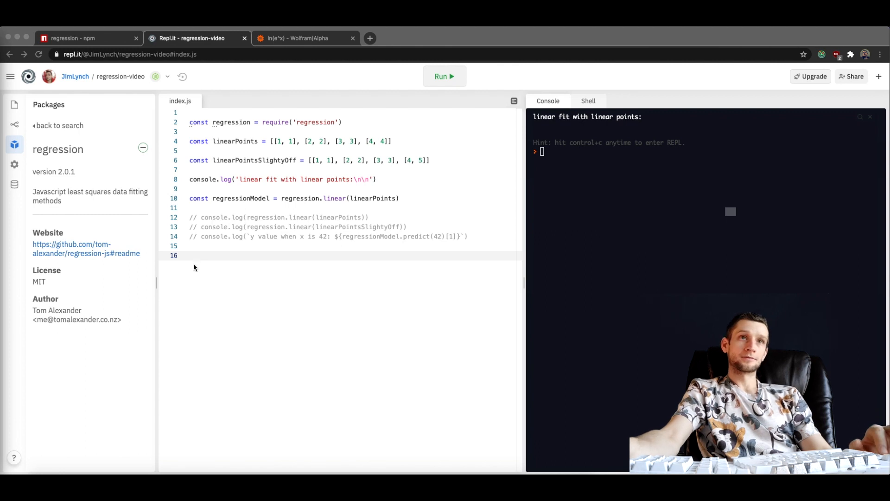
{"action": "type", "text": "const exponentialPoints = [[1, 1], [2, 3], [3, 14], [4, 37], [5, 84]]"}
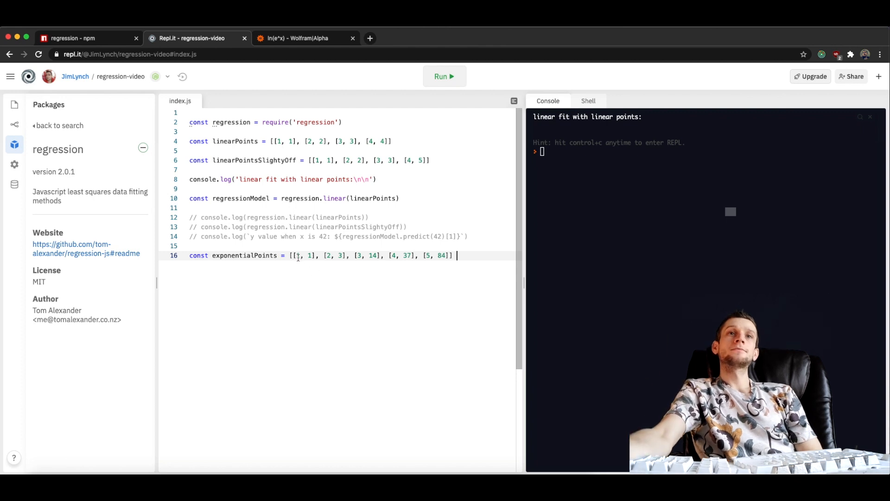
{"action": "double_click", "coordinate": [303, 255]}
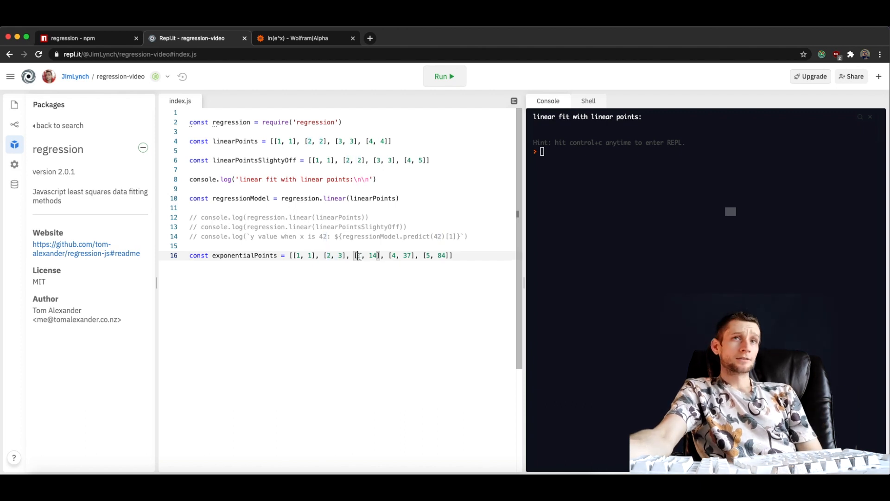
{"action": "type", "text": "10"}
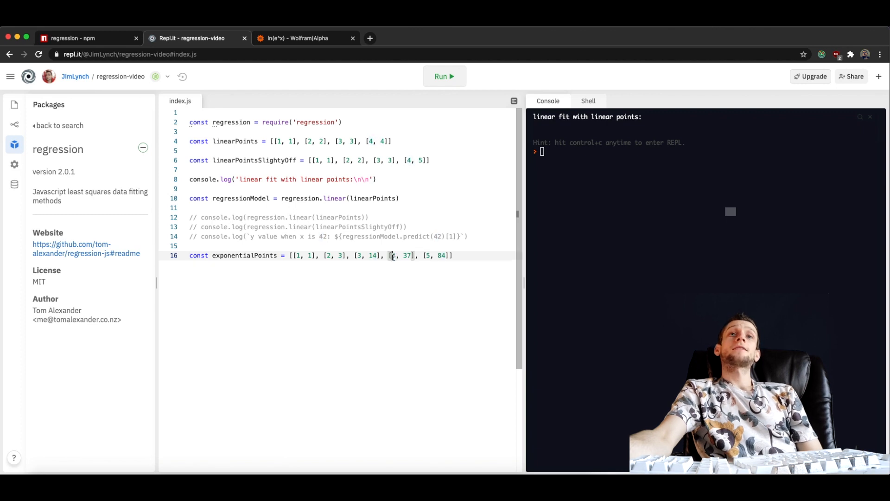
{"action": "double_click", "coordinate": [407, 255]}
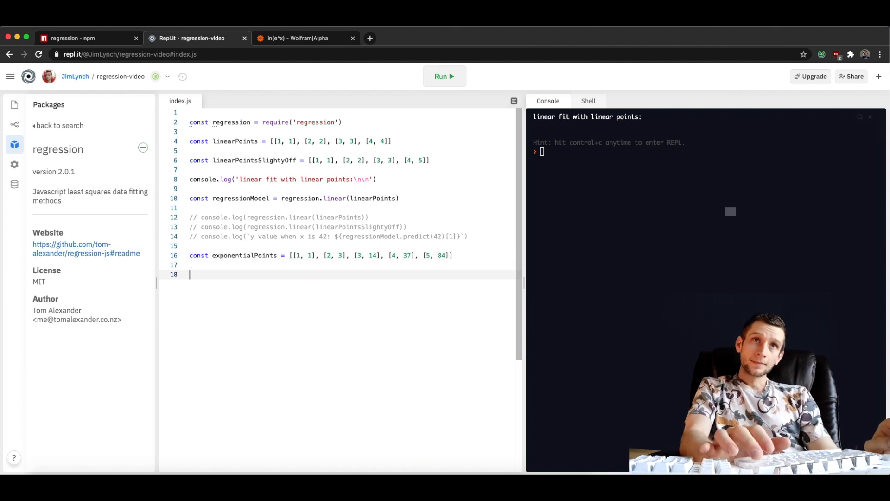
Step: Add console.log(regression.linear(exponentialPoints)) to index.js
{"action": "type", "text": "console.l"}
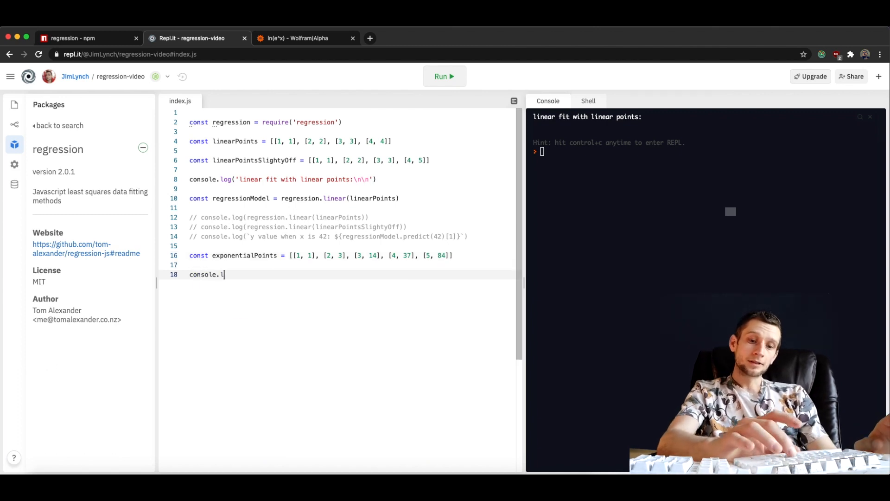
{"action": "type", "text": "og()"}
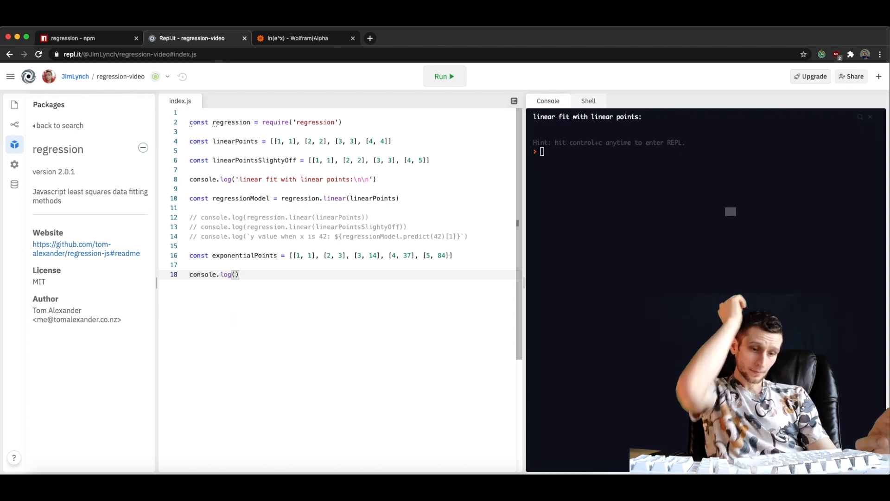
{"action": "type", "text": "regression"}
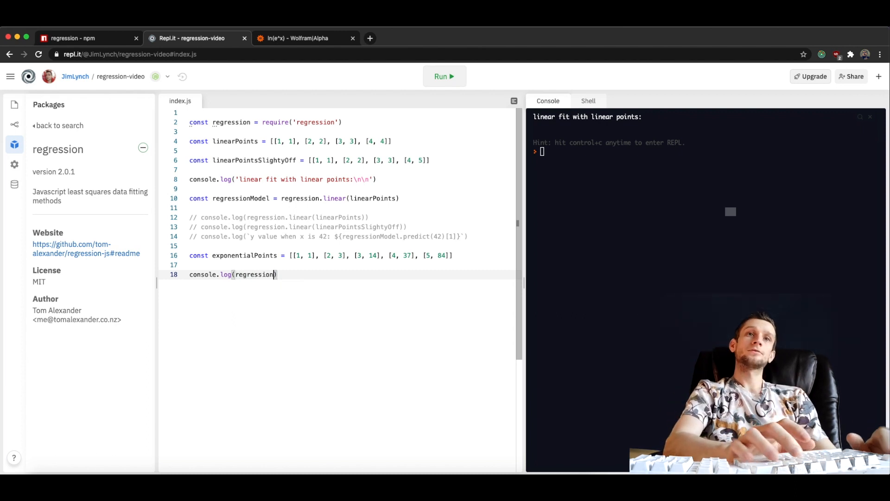
{"action": "type", "text": "."}
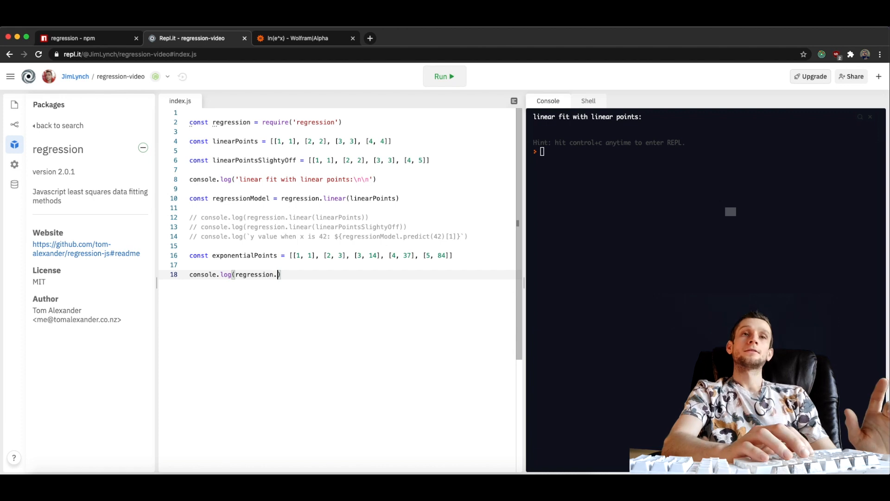
{"action": "type", "text": "linear"}
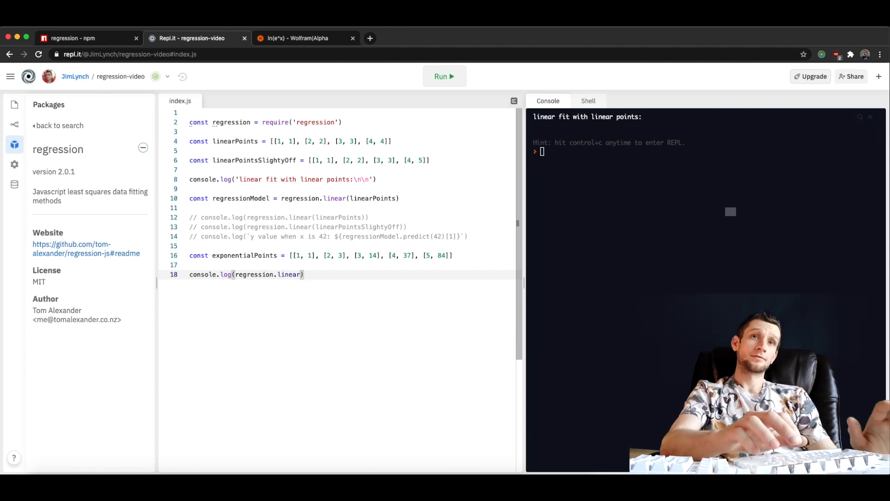
{"action": "type", "text": "exponentialPoints"}
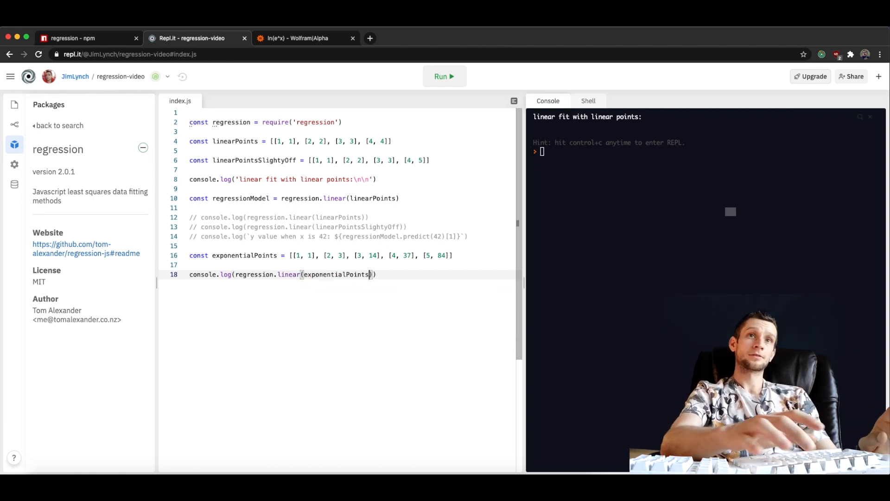
Step: Duplicate the line as an exponential fit and run, showing r2 0.84 and 0.99
{"action": "key", "text": "Enter"}
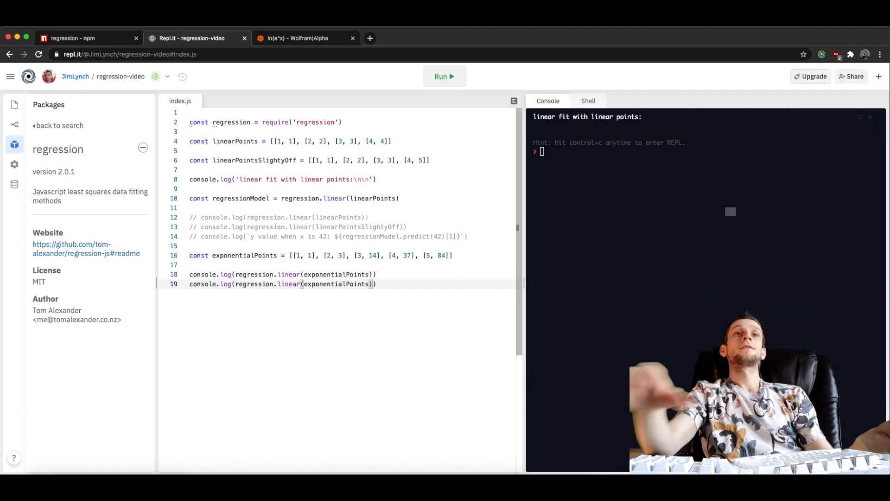
{"action": "double_click", "coordinate": [289, 284]}
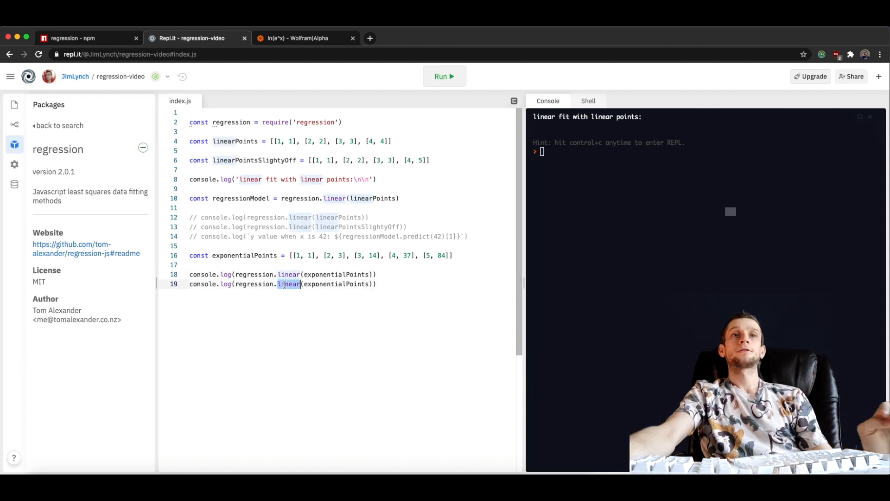
{"action": "type", "text": "exponential"}
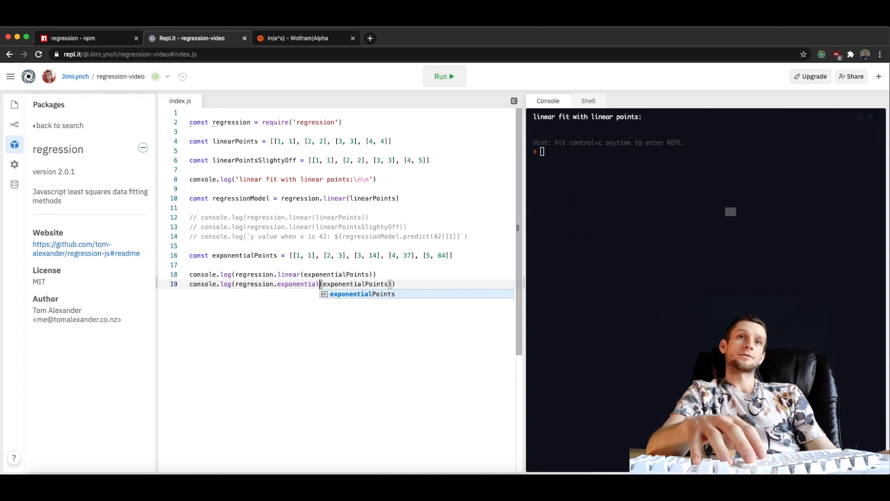
{"action": "left_click", "coordinate": [444, 76]}
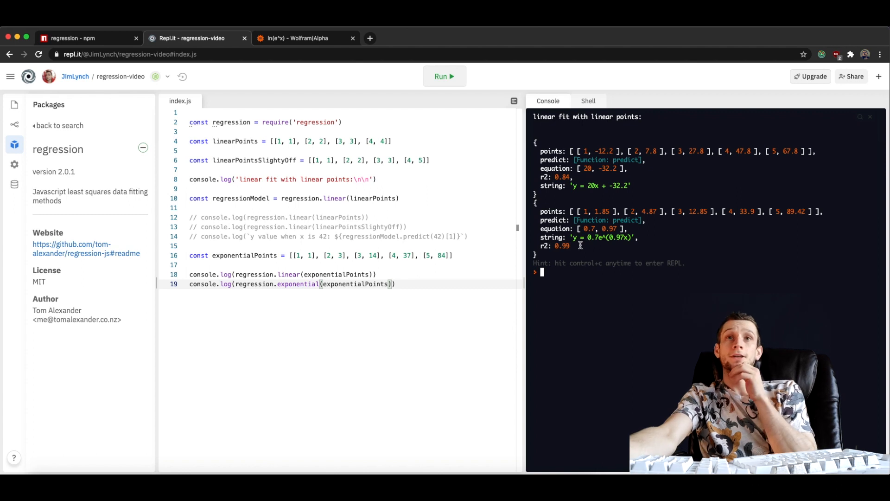
Step: Highlight the linear fit's r2 value 0.84 in the console output
{"action": "double_click", "coordinate": [561, 245]}
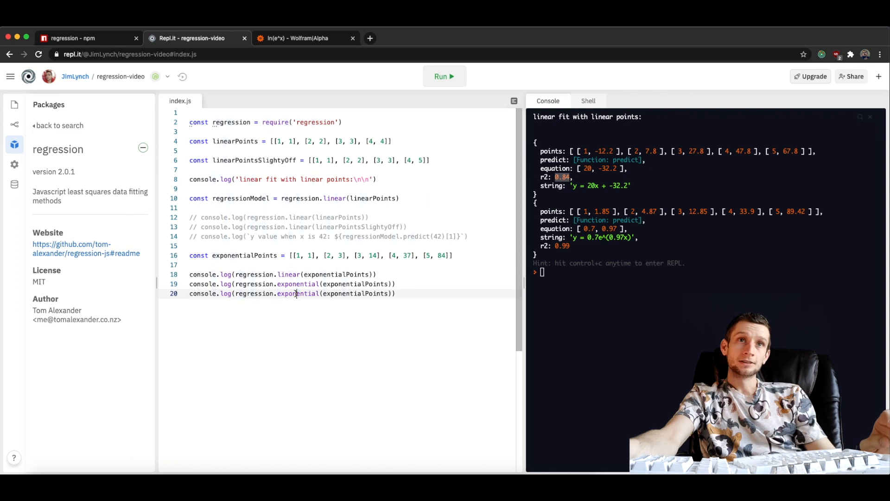
Step: Make the third line regression.logarithmic and run, giving y = -14.2 + 43.86 ln(x), r2 0.65
{"action": "type", "text": "logr"}
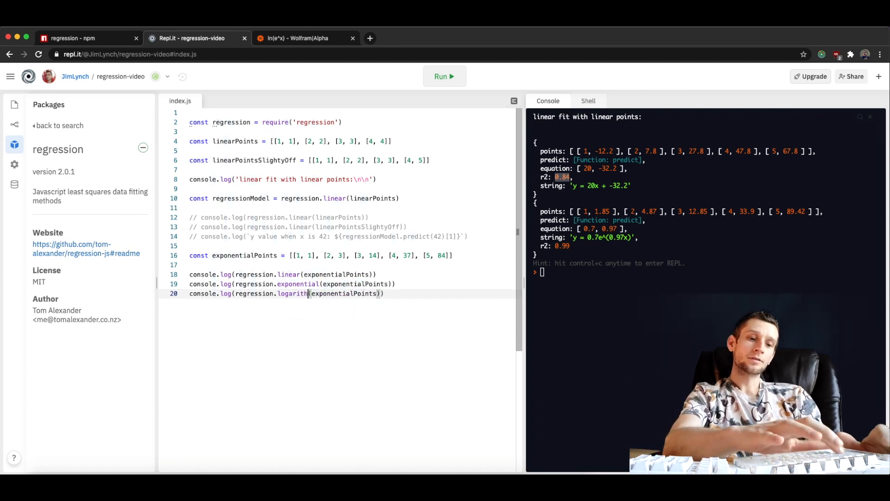
{"action": "type", "text": "ic"}
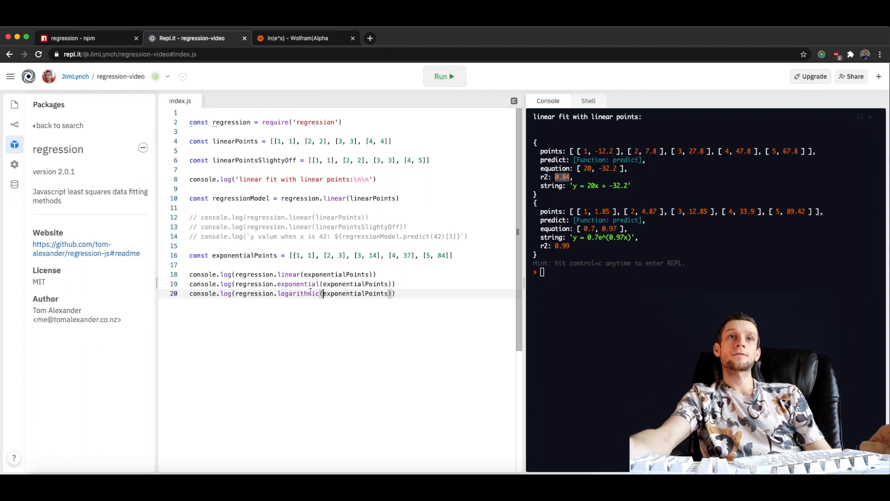
{"action": "left_click", "coordinate": [444, 76]}
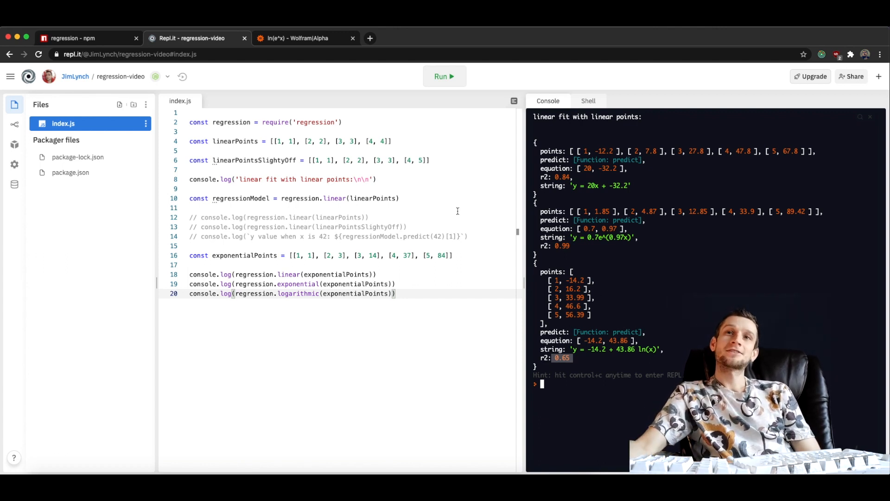
{"action": "double_click", "coordinate": [255, 274]}
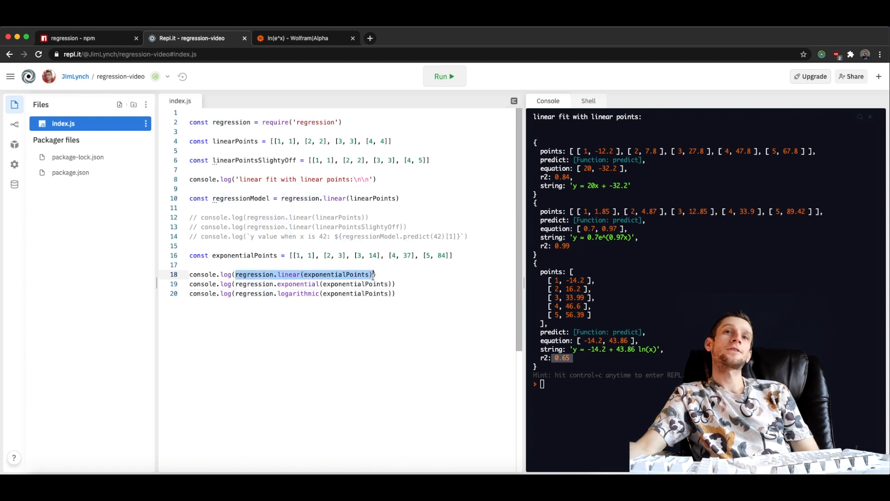
{"action": "mouse_move", "coordinate": [338, 274]}
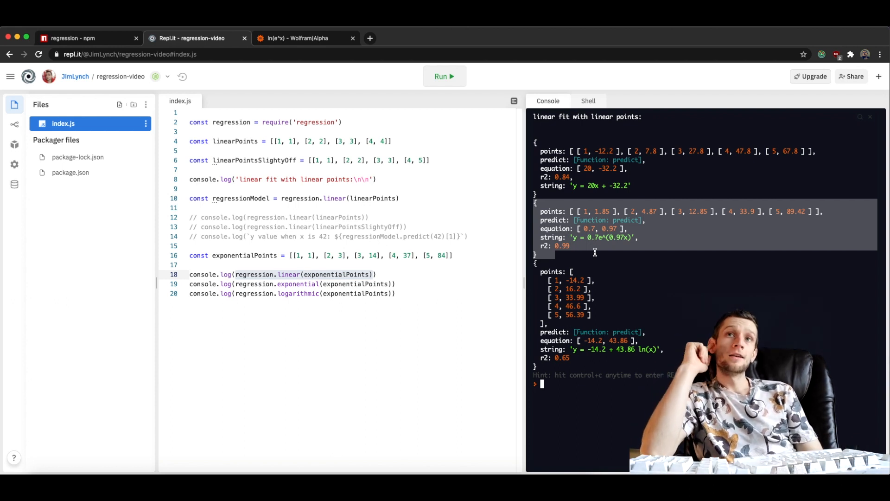
{"action": "mouse_move", "coordinate": [597, 247]}
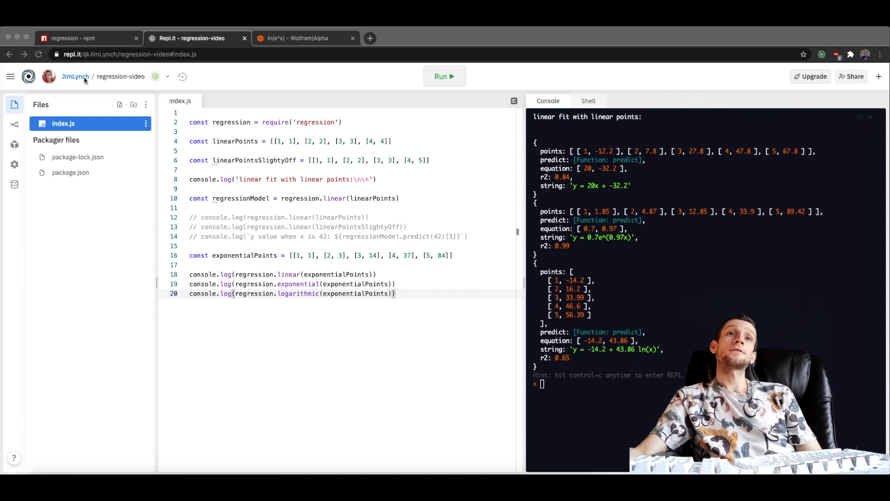
{"action": "mouse_move", "coordinate": [236, 278]}
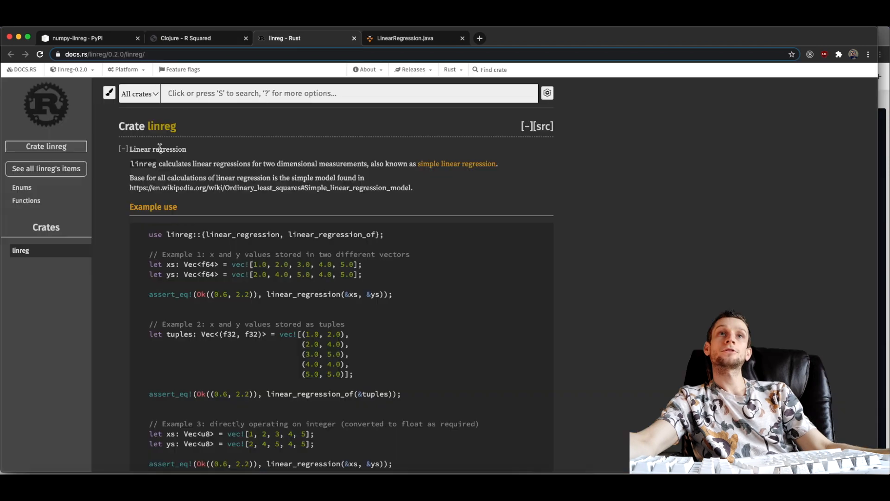
Step: Show Princeton's LinearRegression.java source listing in the other Chrome window
{"action": "left_click", "coordinate": [404, 38]}
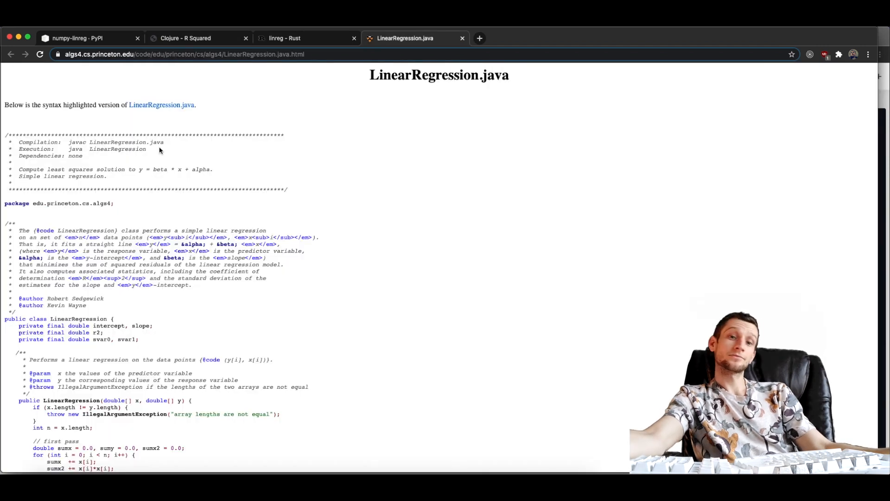